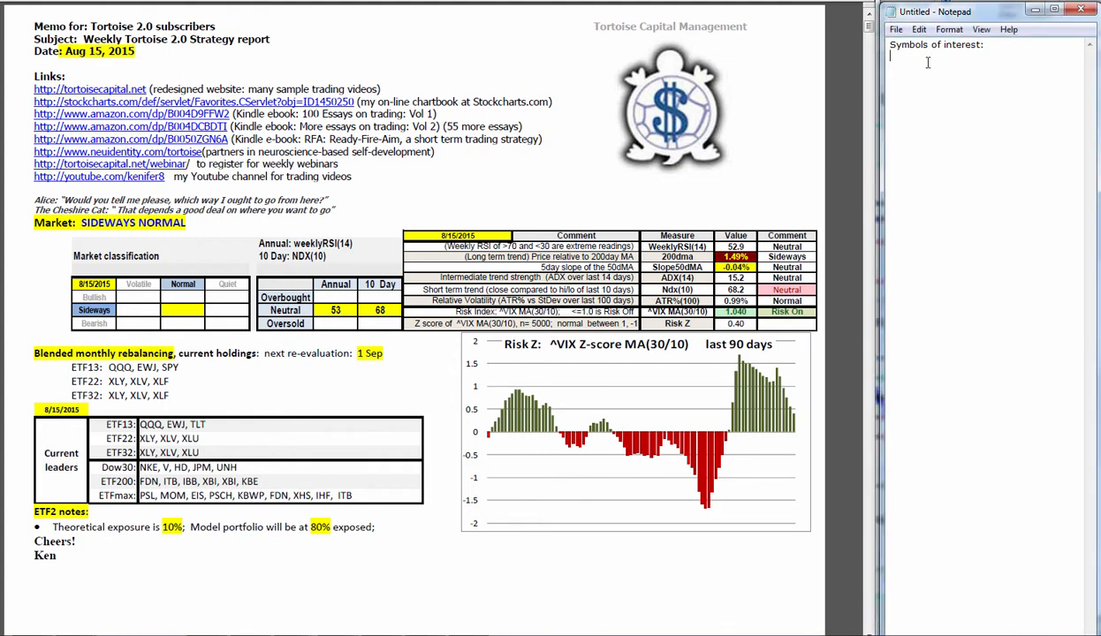
# - Note 'favor short term trades' on the line under 'Symbols of interest:'
pyautogui.write('favor shor')
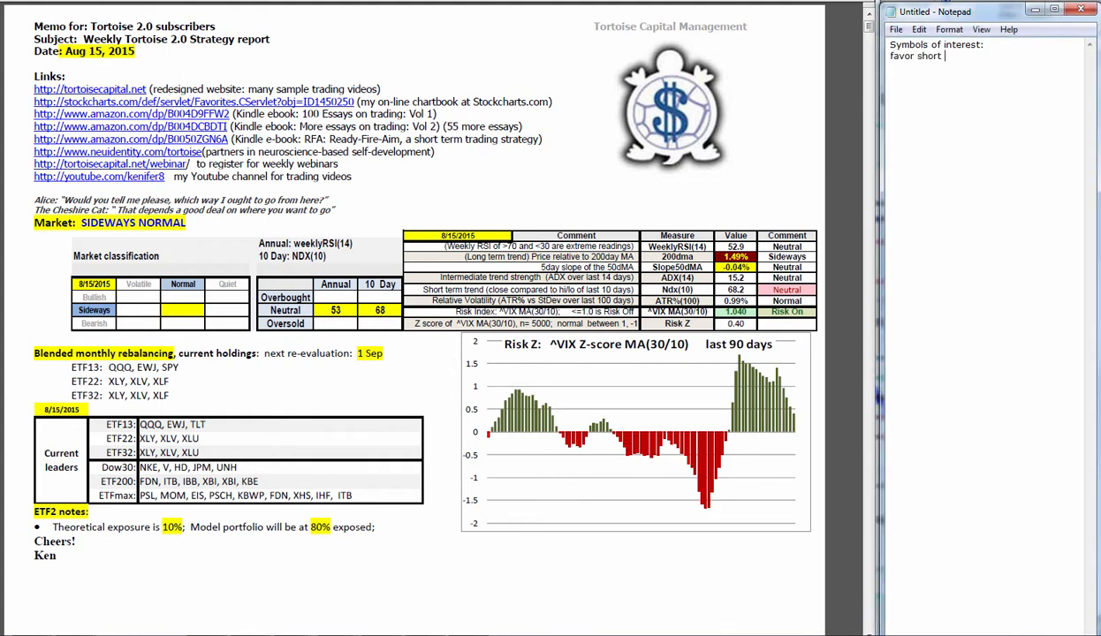
pyautogui.write('term trades')
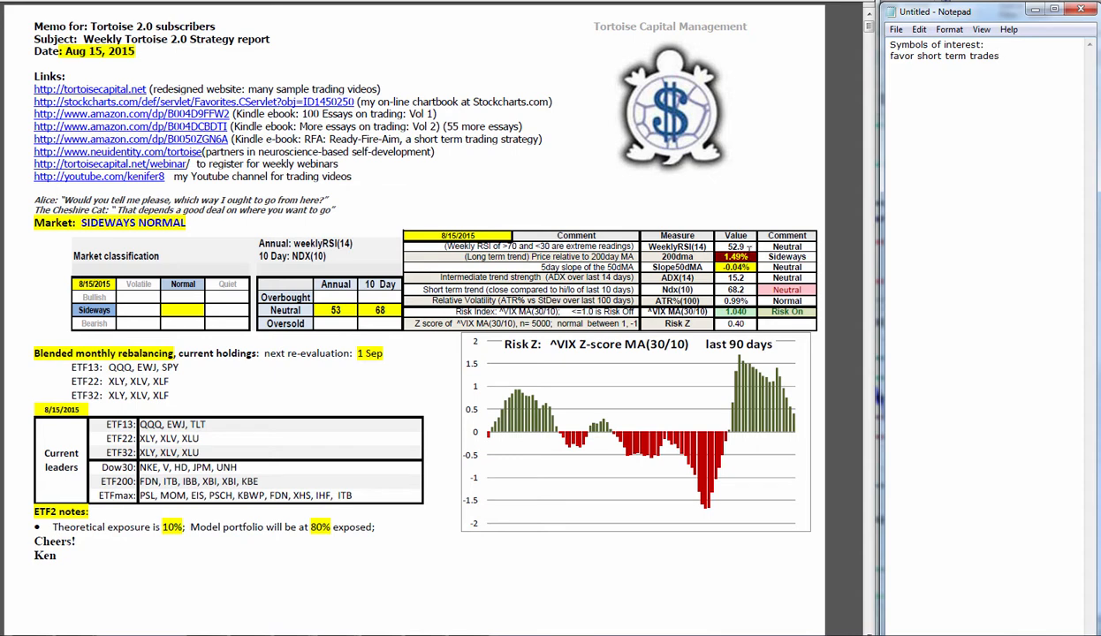
pyautogui.click(1000, 55)
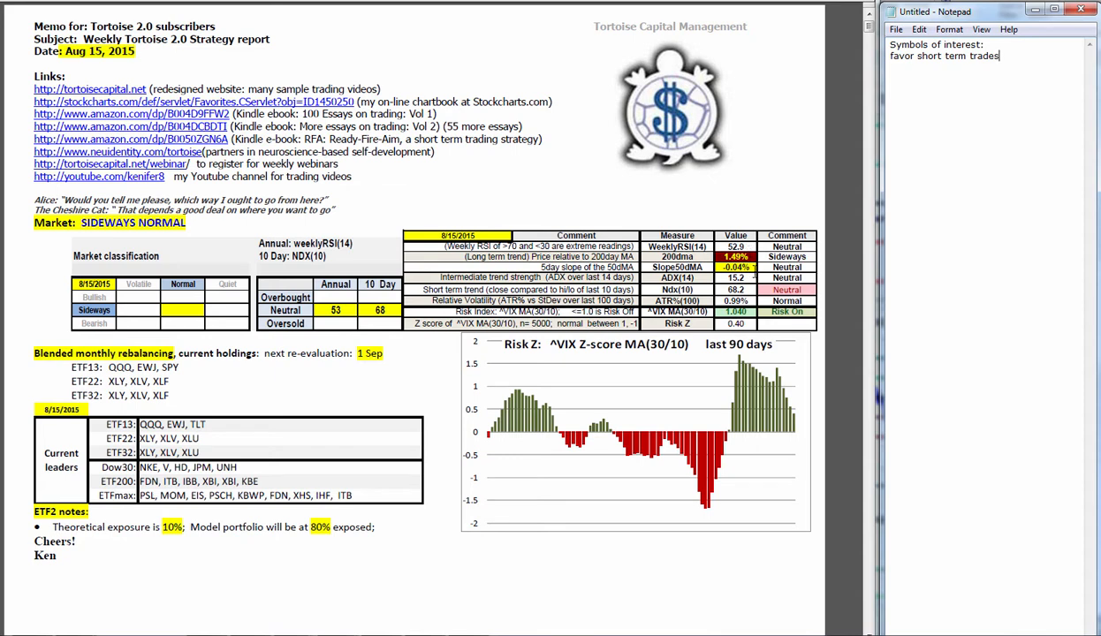
pyautogui.moveTo(751, 268)
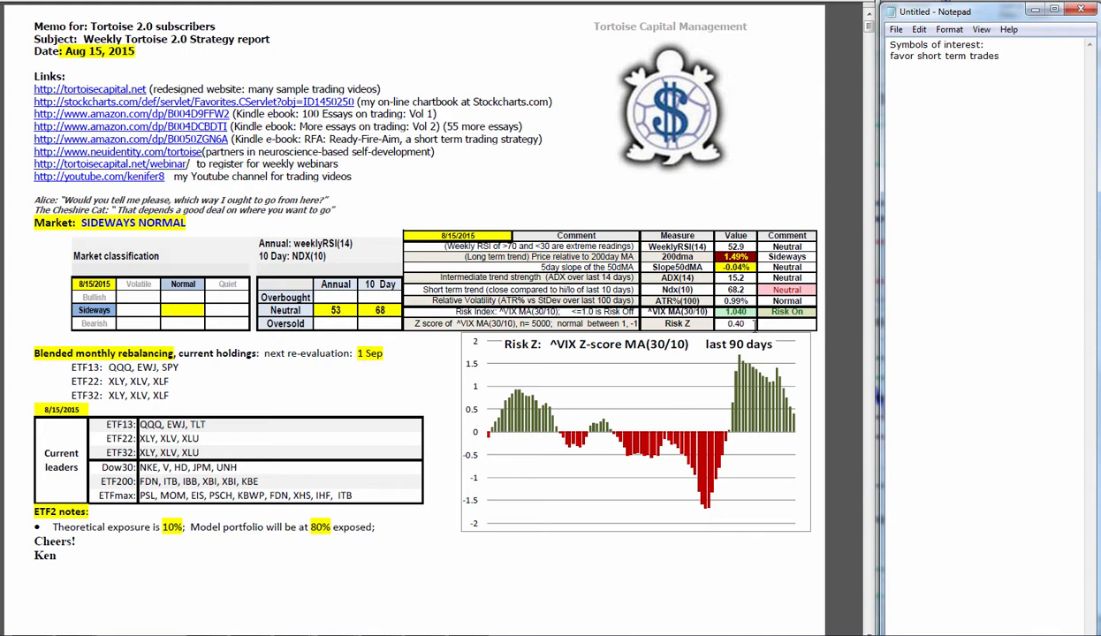
pyautogui.moveTo(796, 421)
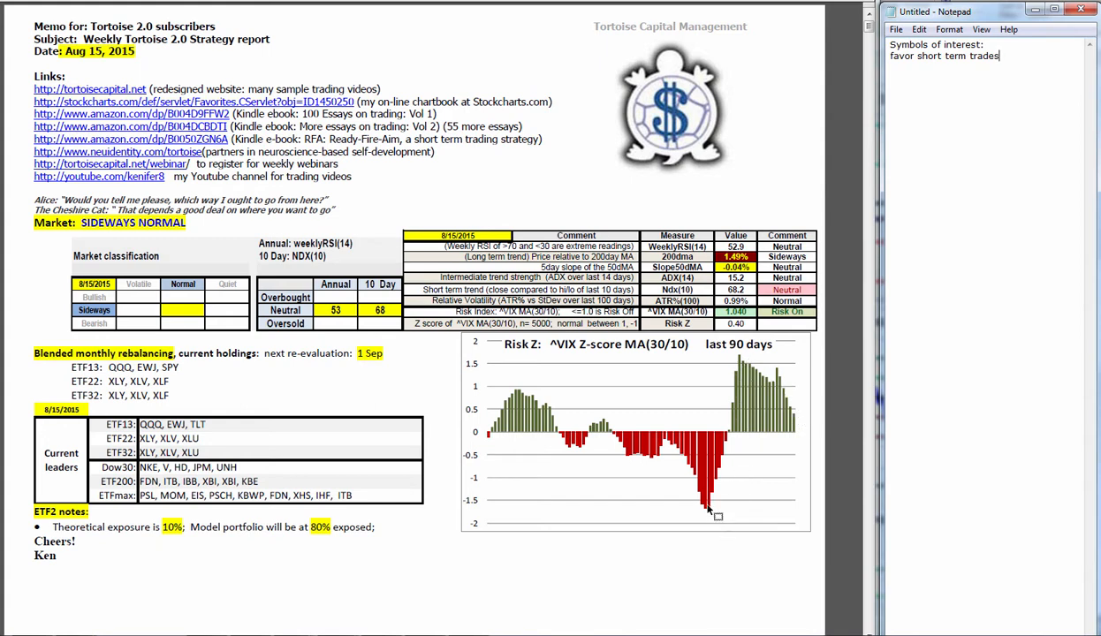
pyautogui.moveTo(754, 398)
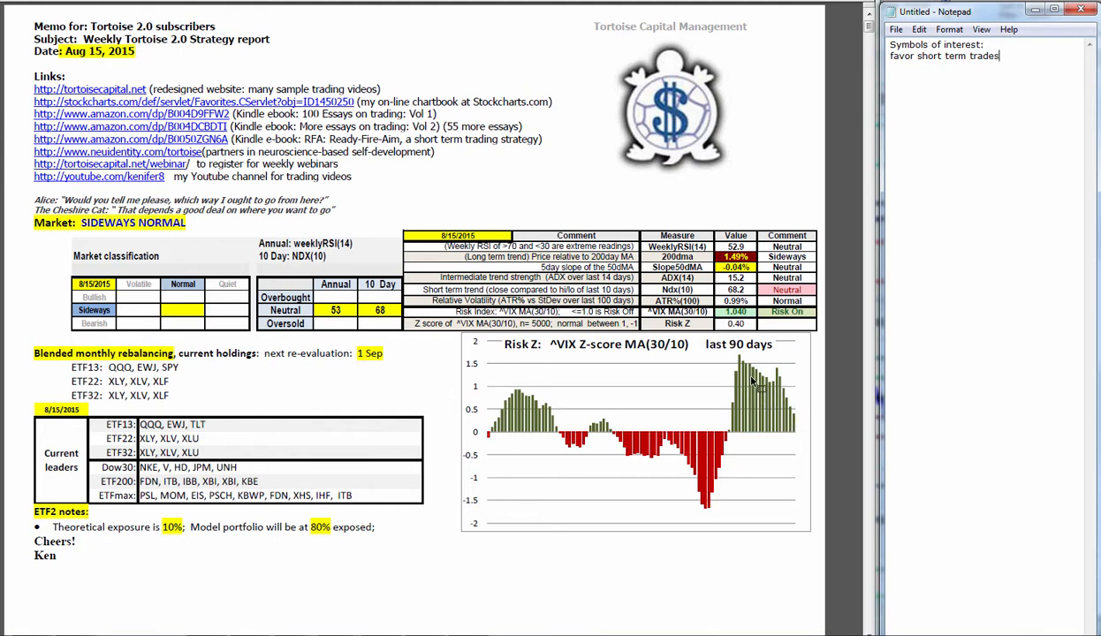
pyautogui.moveTo(764, 399)
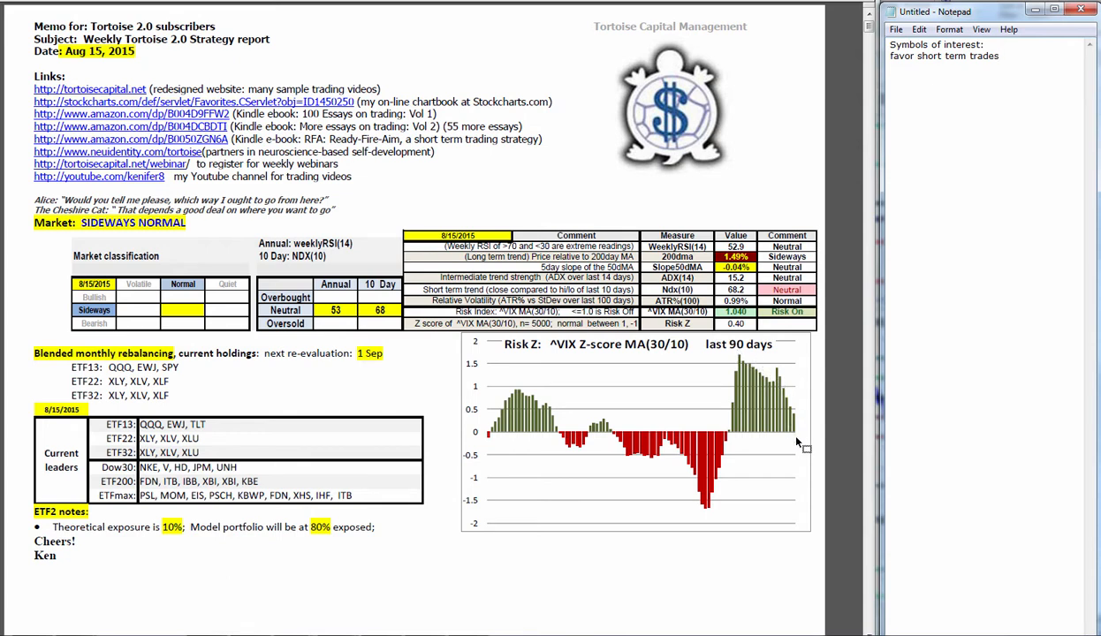
pyautogui.moveTo(792, 441)
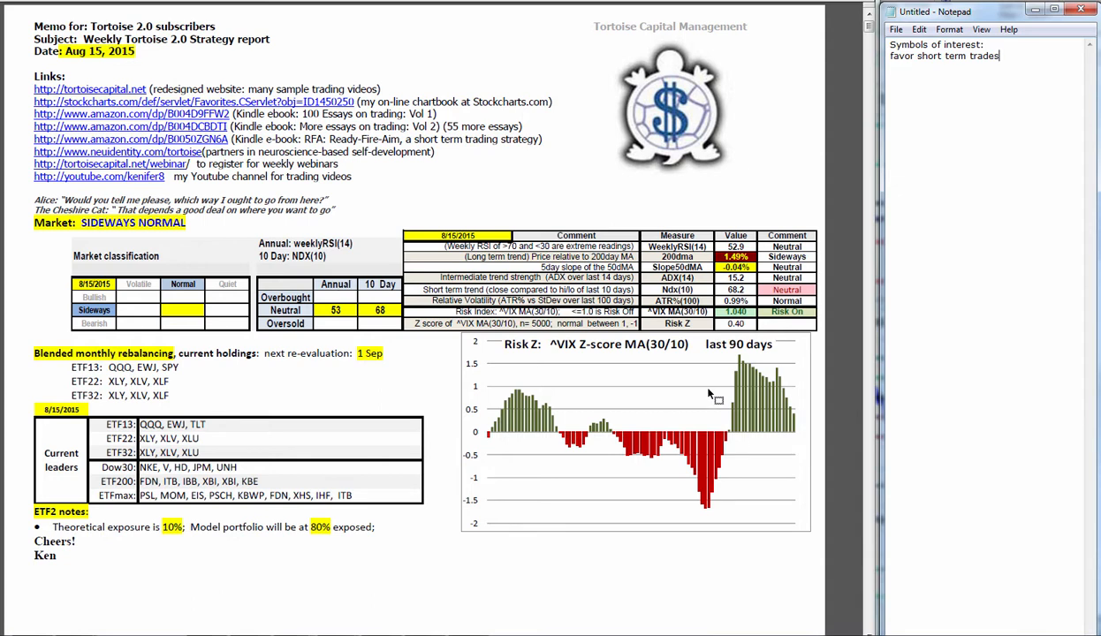
pyautogui.moveTo(767, 443)
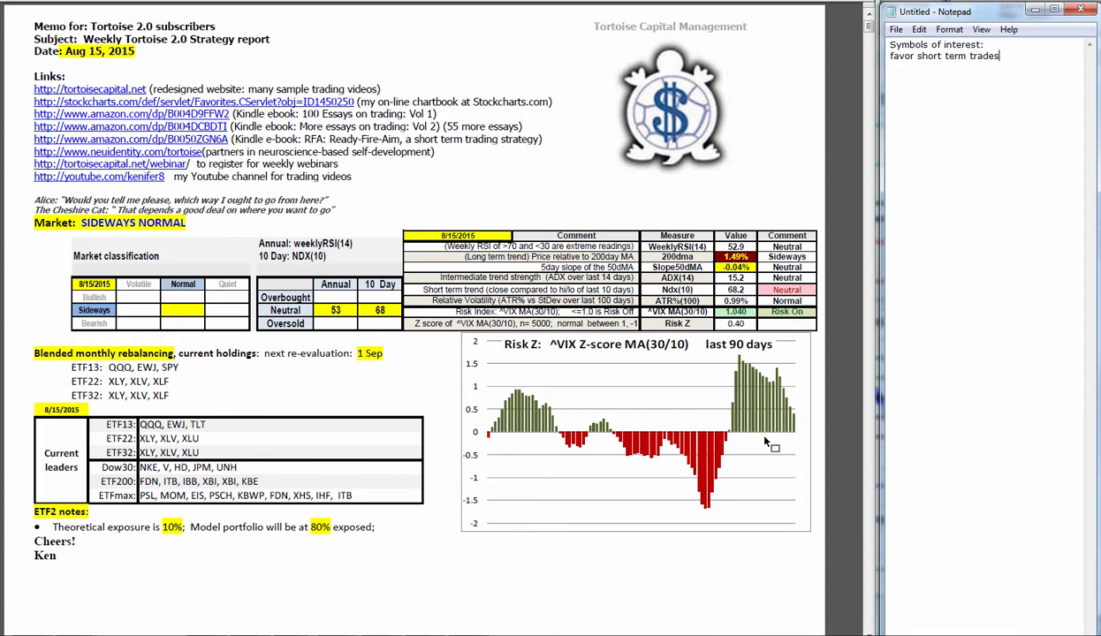
pyautogui.moveTo(672, 449)
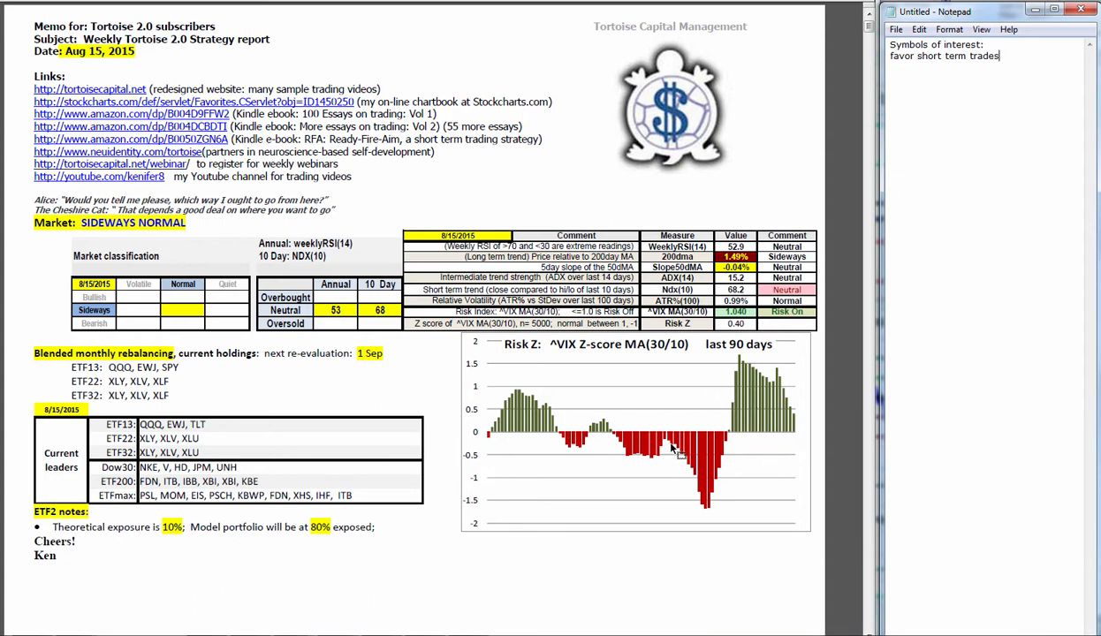
pyautogui.moveTo(704, 527)
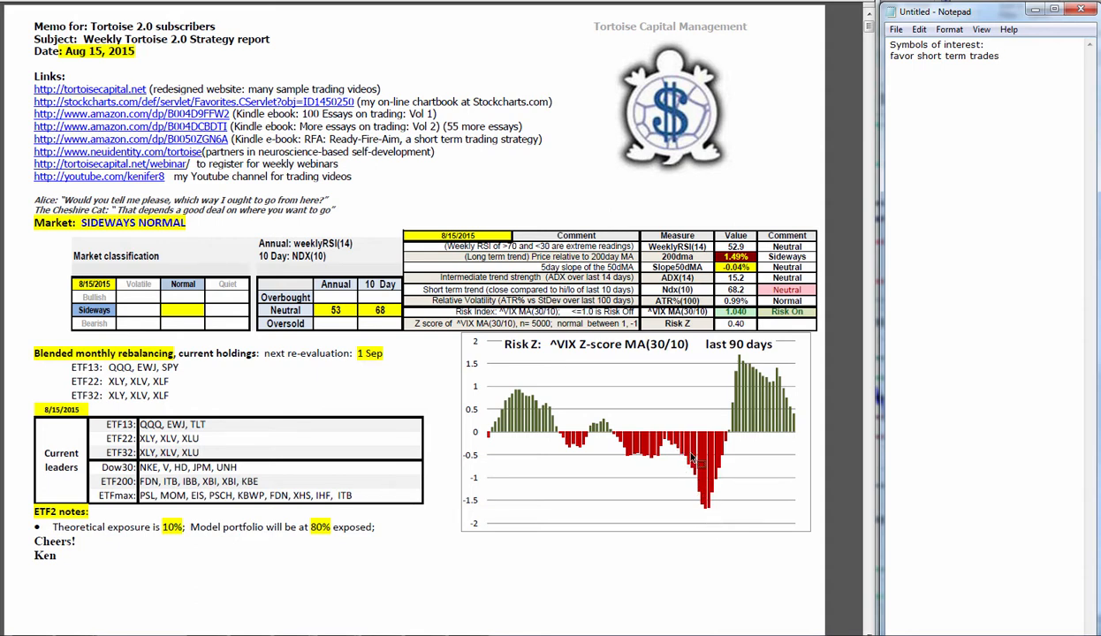
pyautogui.moveTo(693, 474)
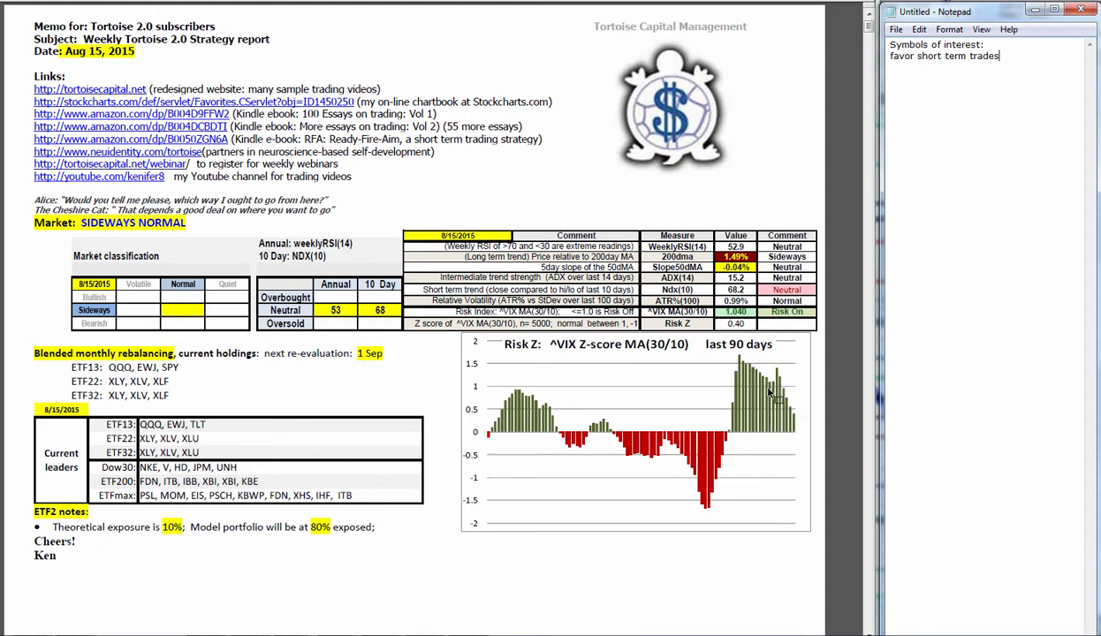
pyautogui.moveTo(813, 429)
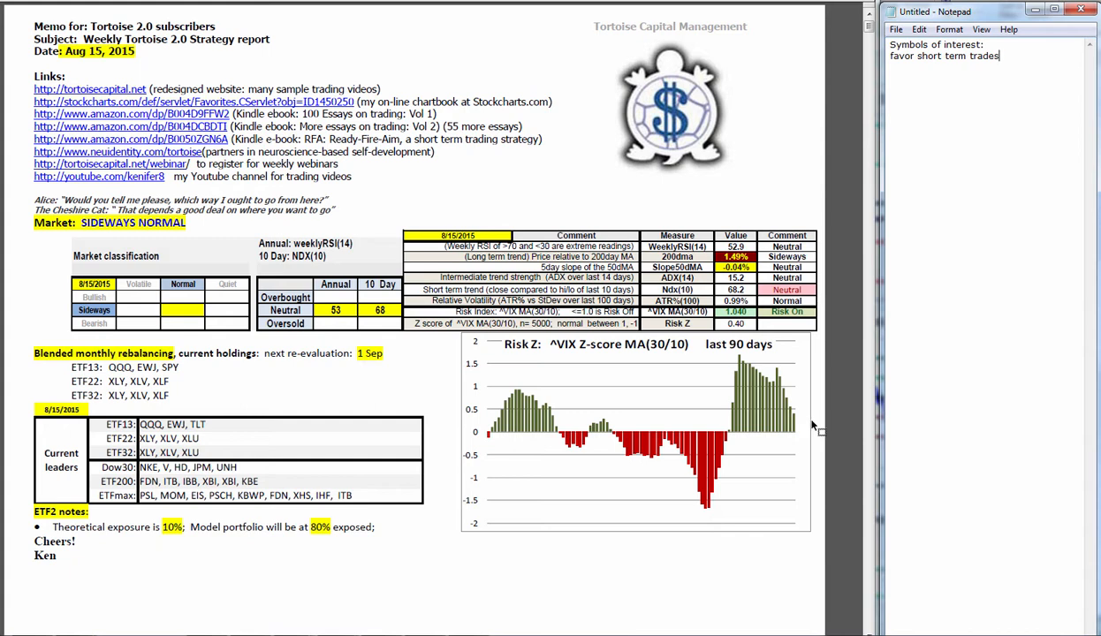
pyautogui.moveTo(803, 424)
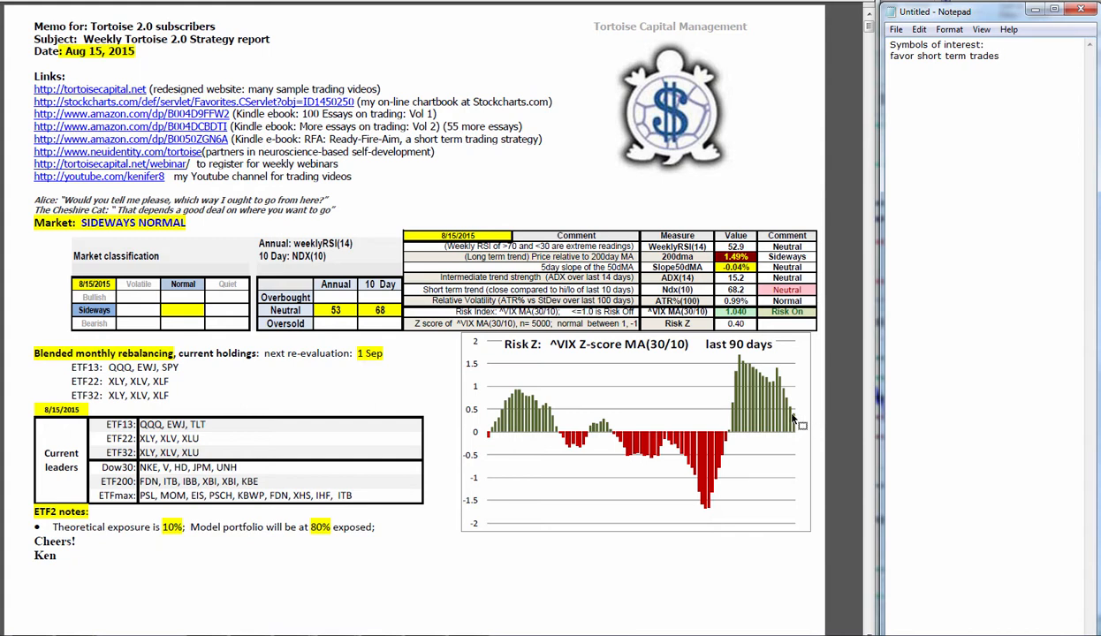
pyautogui.moveTo(785, 421)
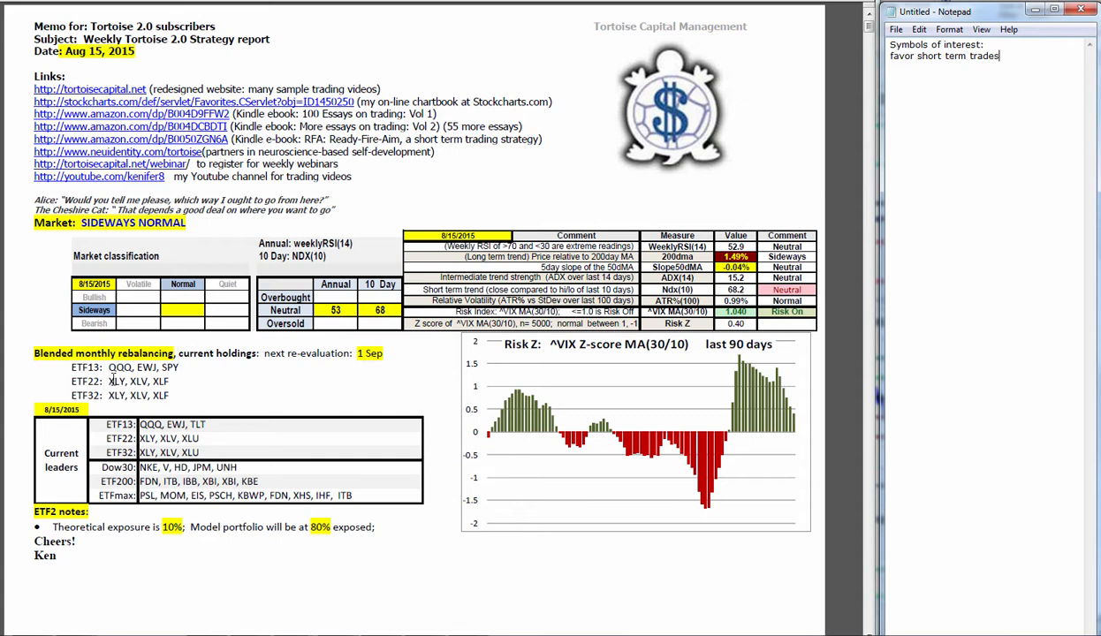
pyautogui.moveTo(101, 468)
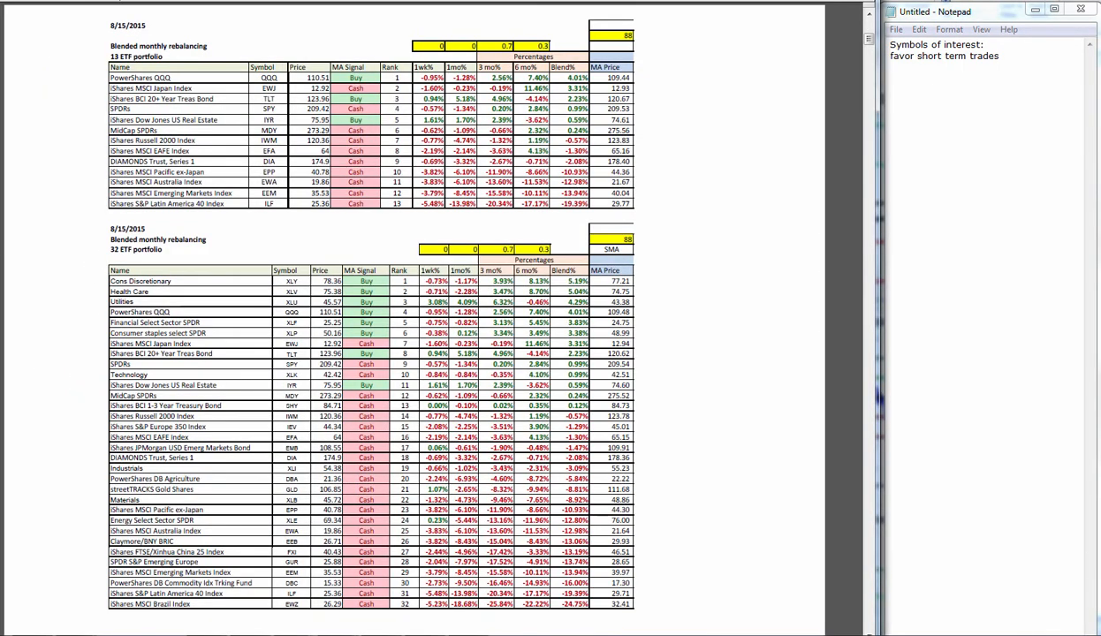
pyautogui.scroll(-3)
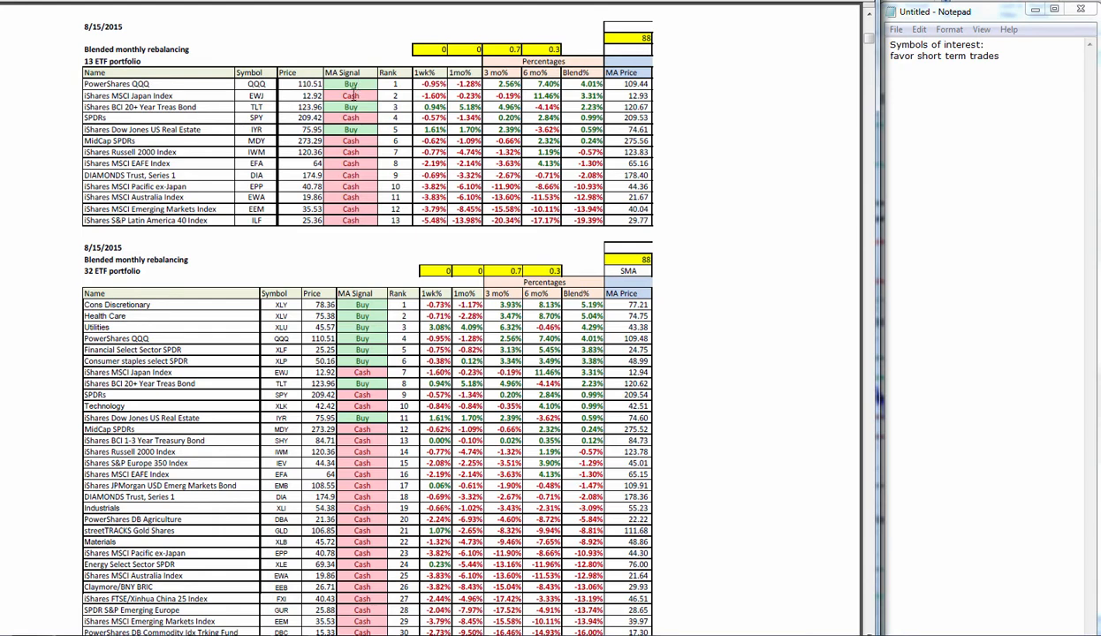
pyautogui.moveTo(361, 129)
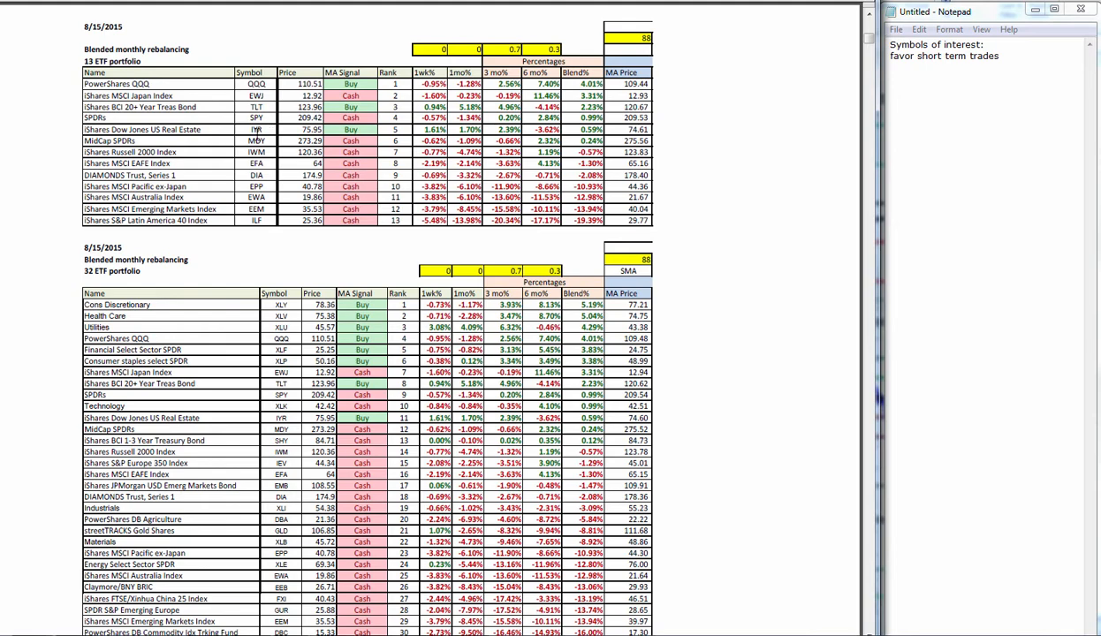
# - List XLY, XLV, XLP and XLF on separate lines, then add the note '(IF, ewz)'
pyautogui.scroll(-3)
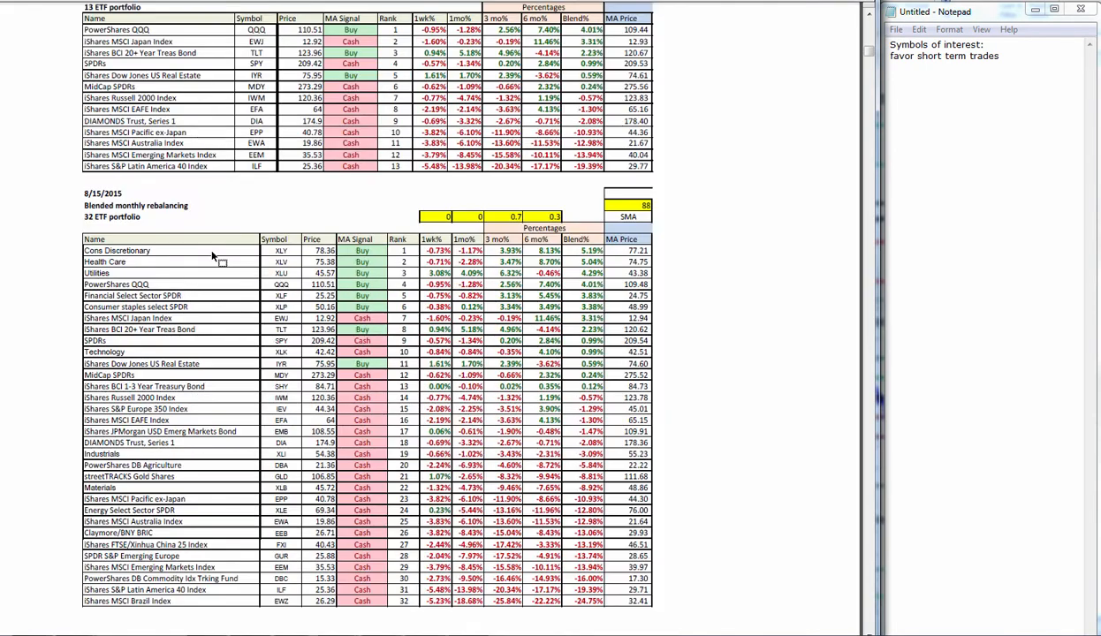
pyautogui.scroll(-3)
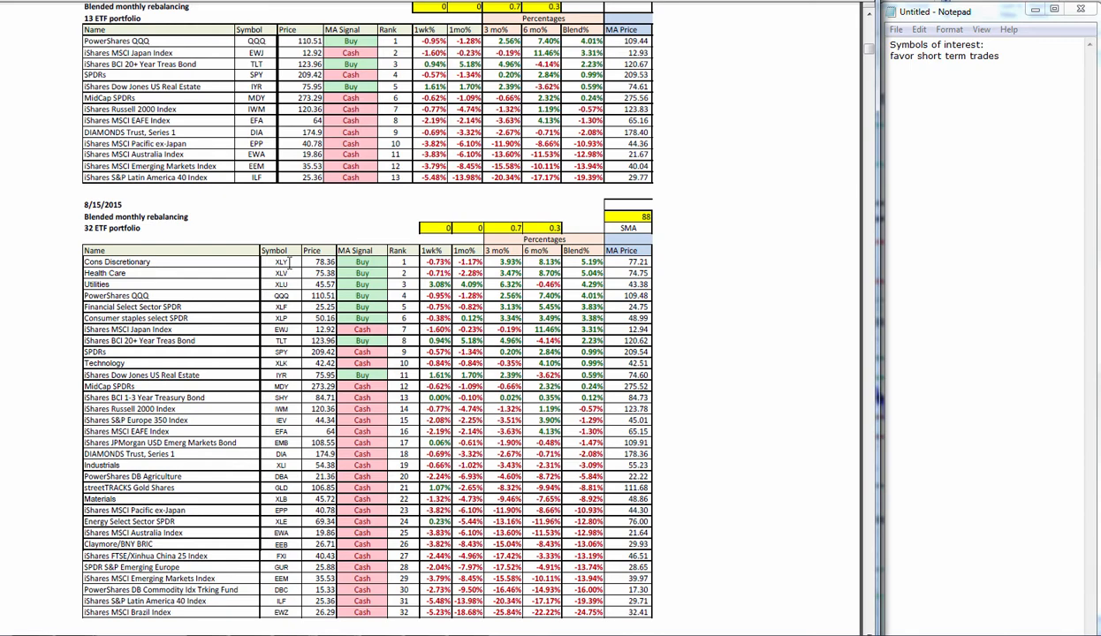
pyautogui.moveTo(821, 85)
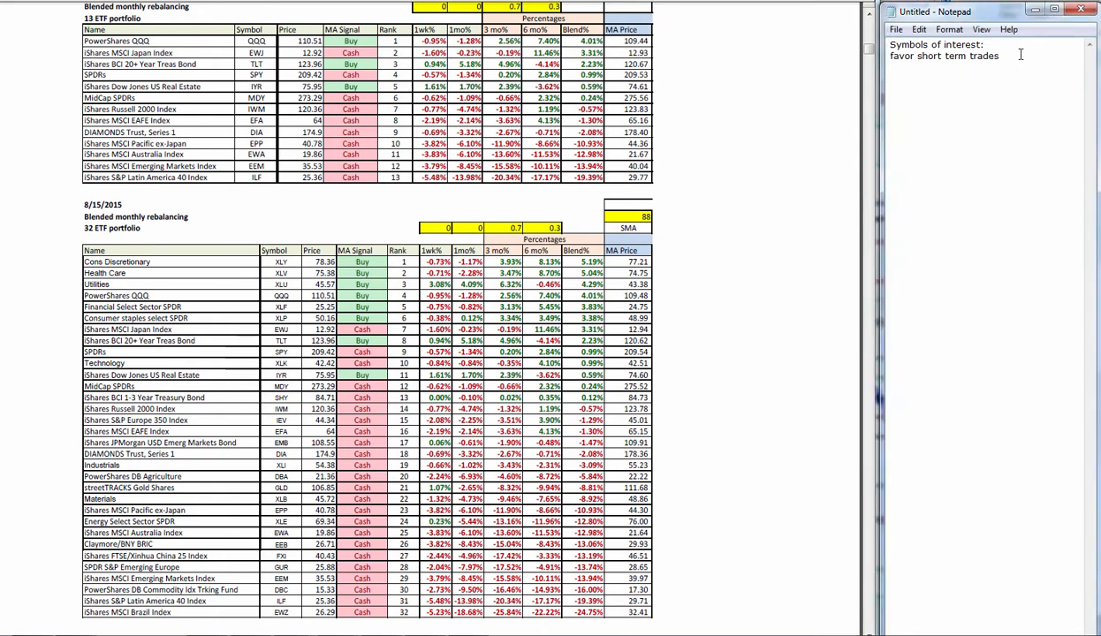
pyautogui.write('XLY')
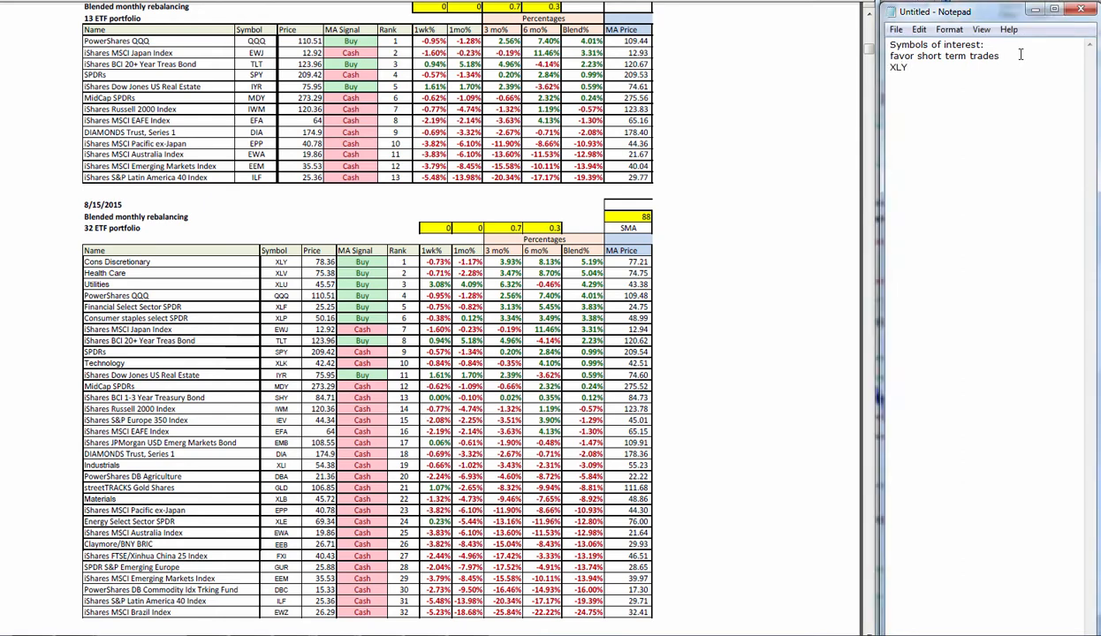
pyautogui.write('XL')
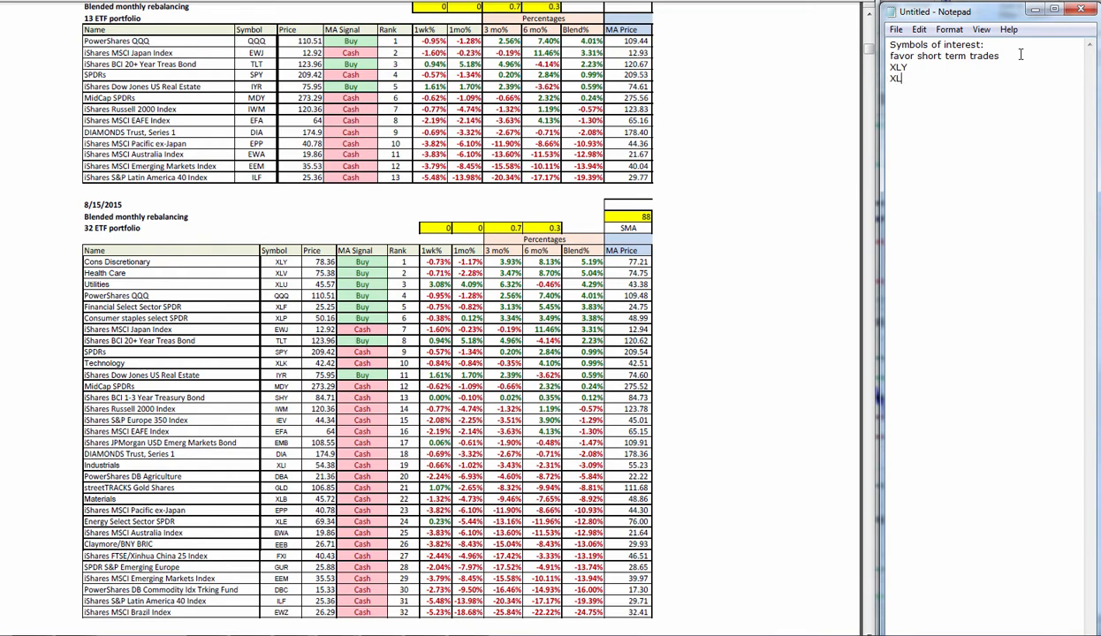
pyautogui.write('XLP')
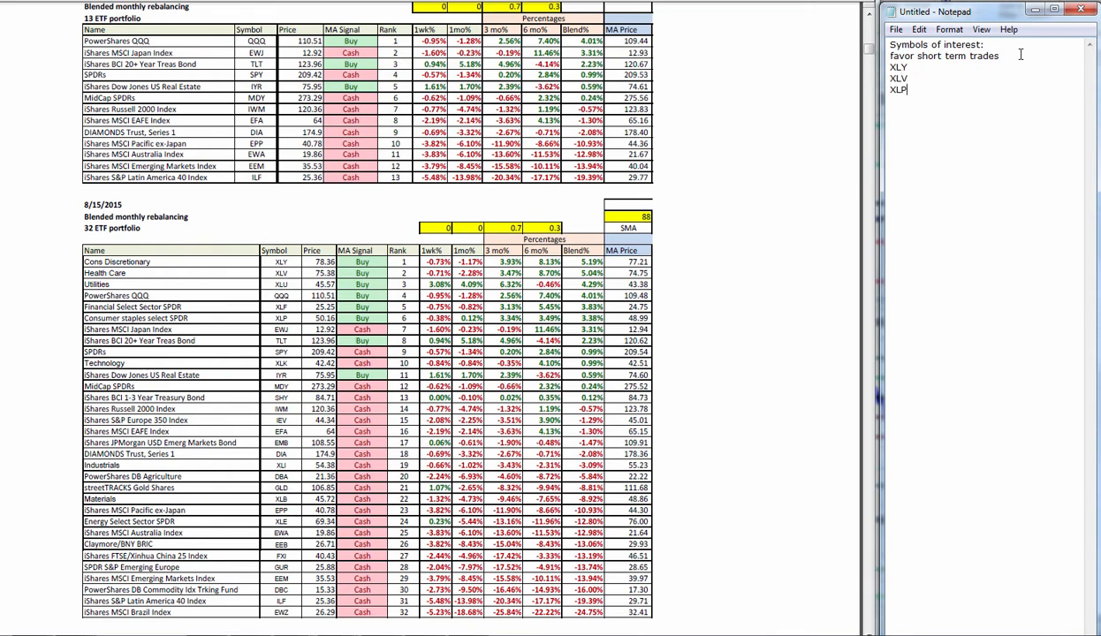
pyautogui.write('XLF')
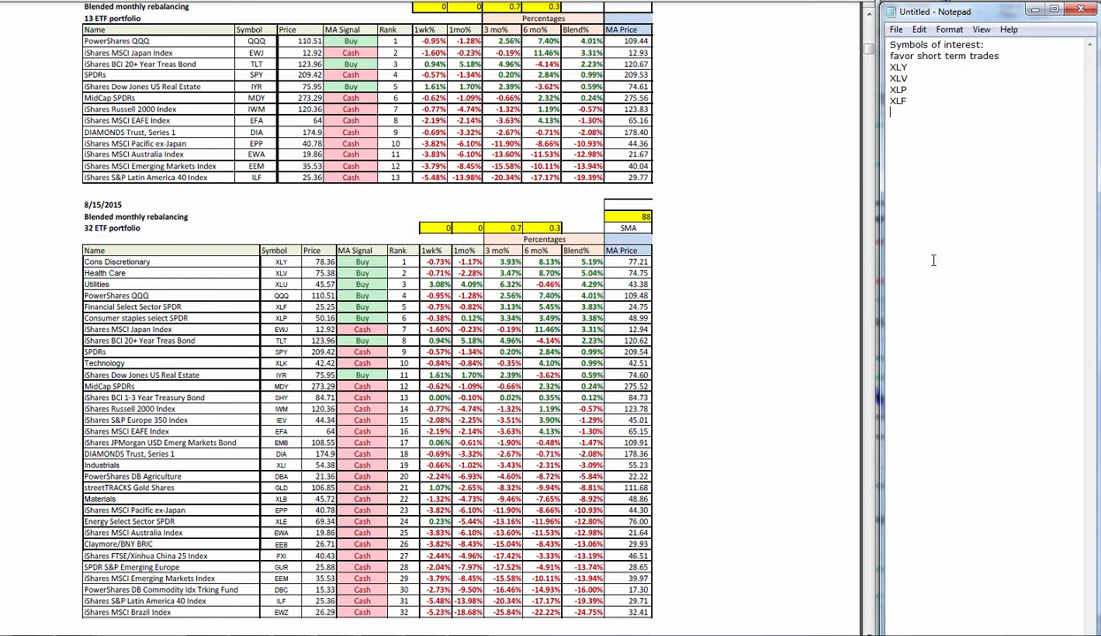
pyautogui.moveTo(340, 193)
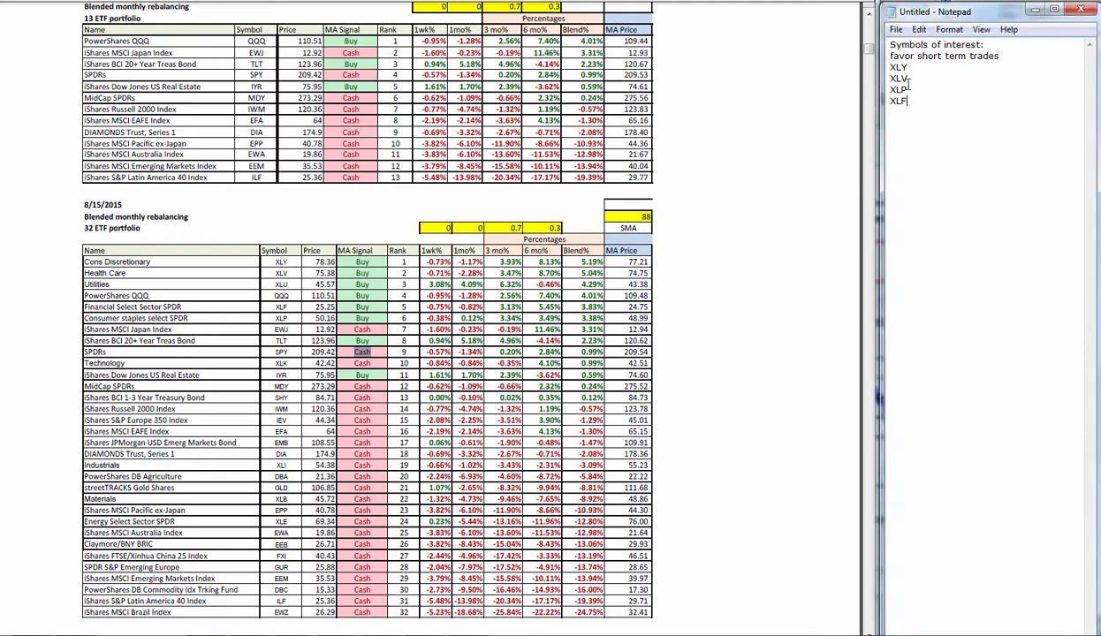
pyautogui.write('(ilf, ewz')
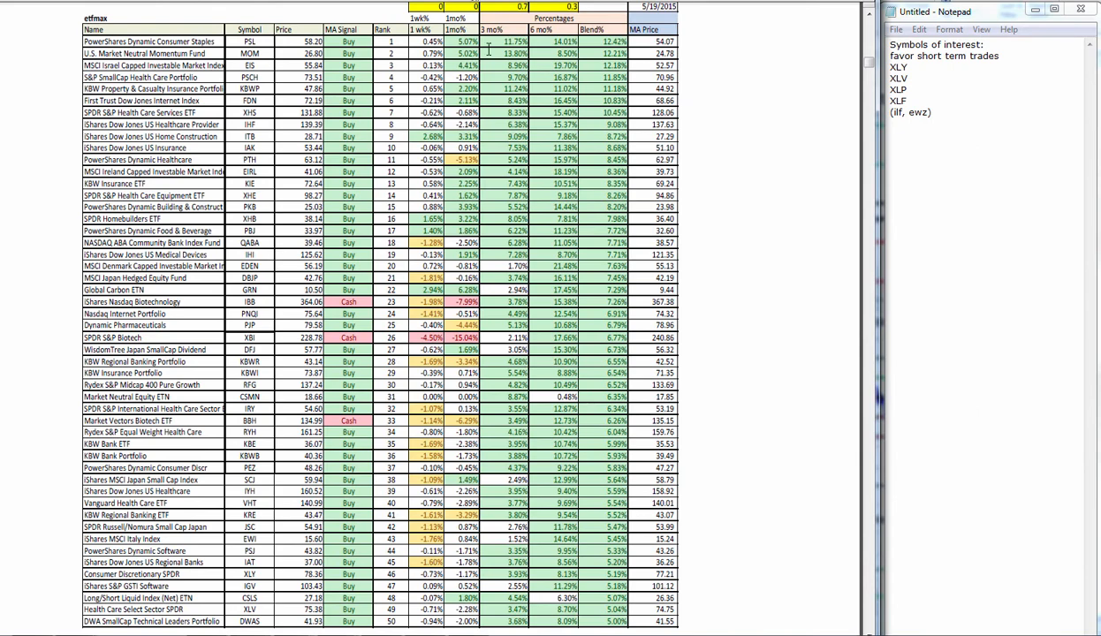
pyautogui.moveTo(417, 127)
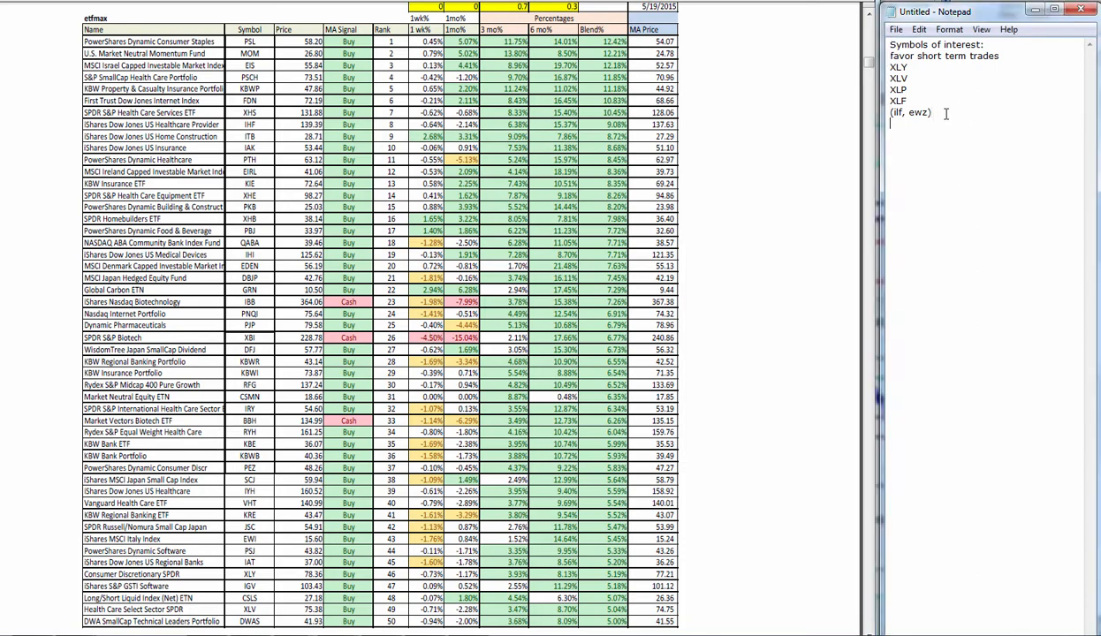
# - Append XBI, XHB and PSCH as new lines, fixing the lowercase 'xbi' attempt
pyautogui.write('xbi')
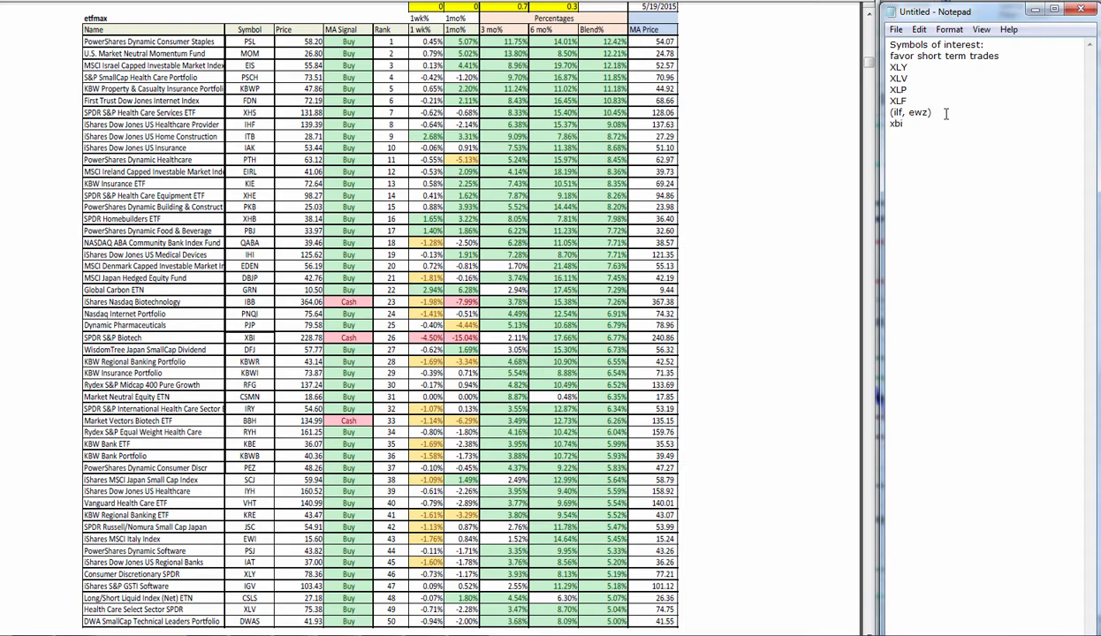
pyautogui.write('xx')
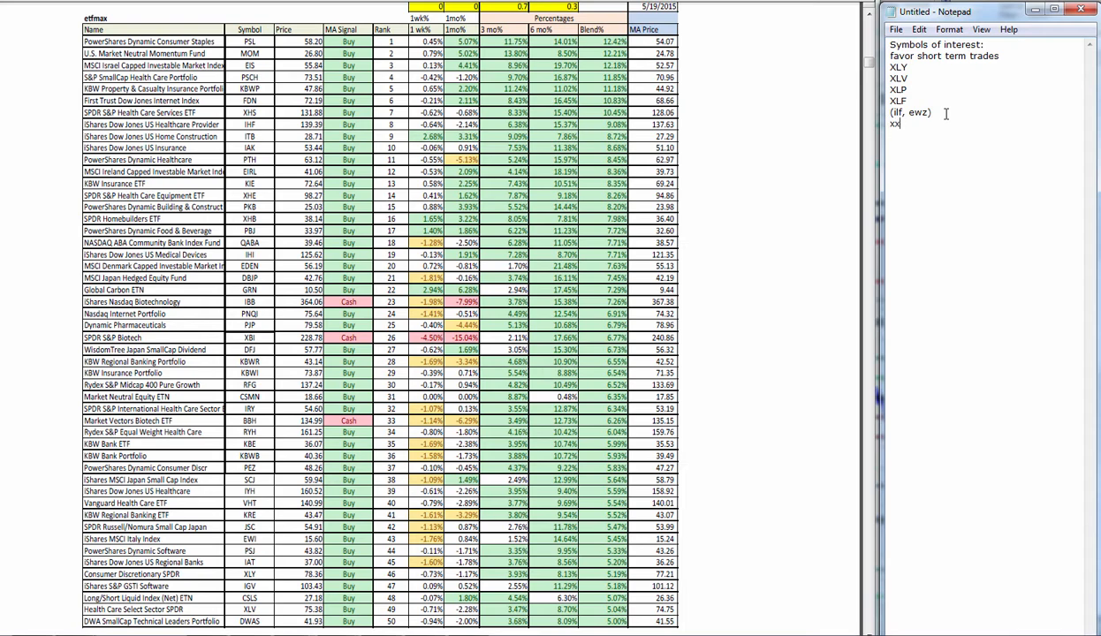
pyautogui.write('bi')
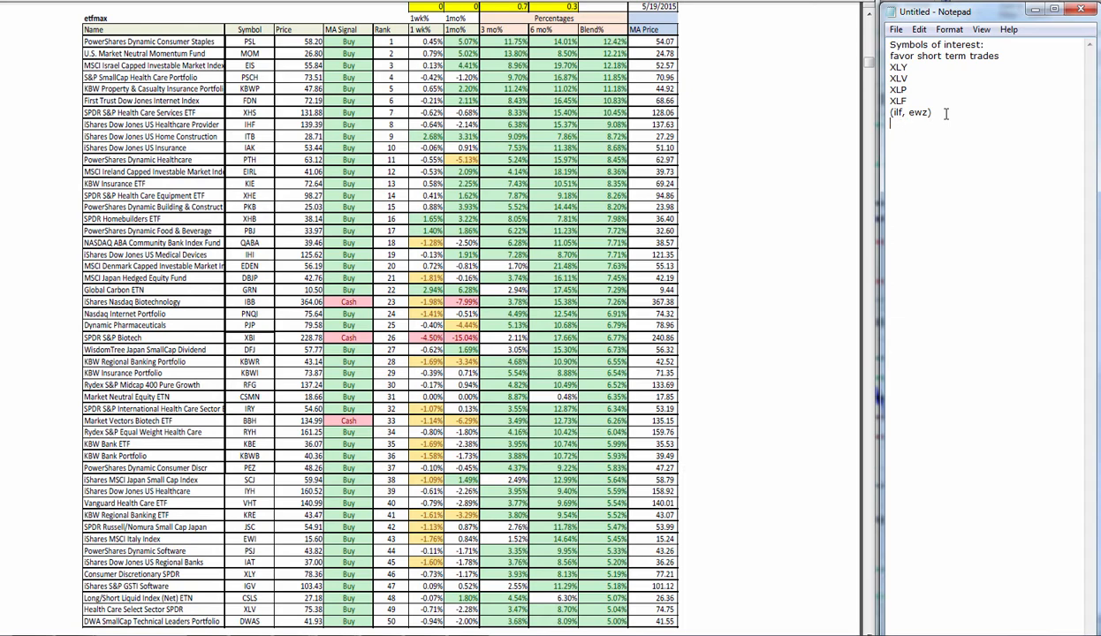
pyautogui.write('XBI')
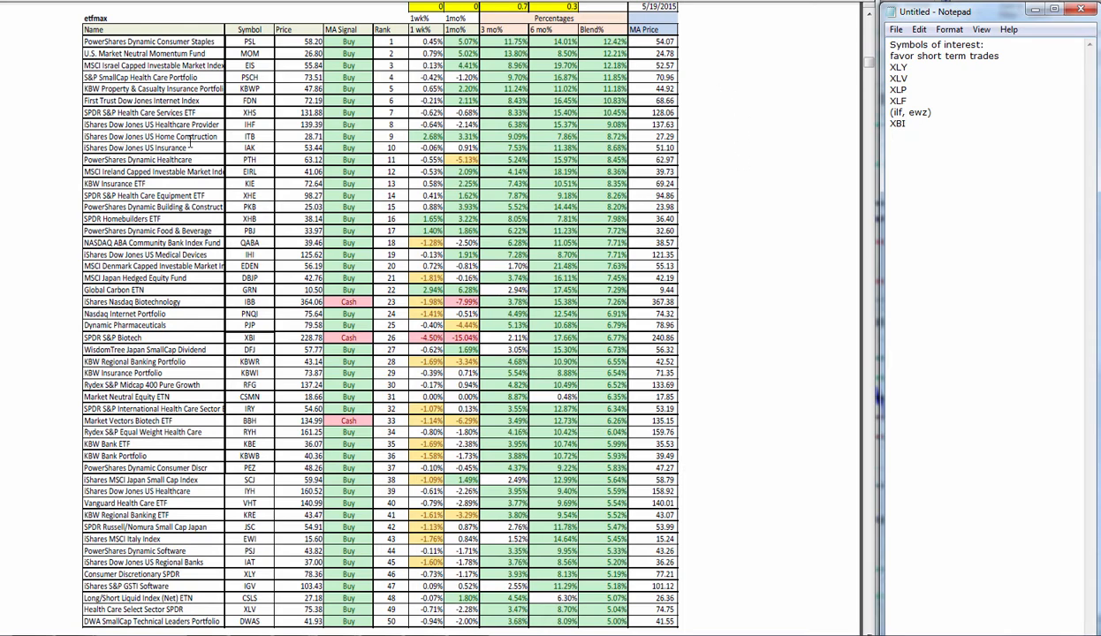
pyautogui.moveTo(417, 138)
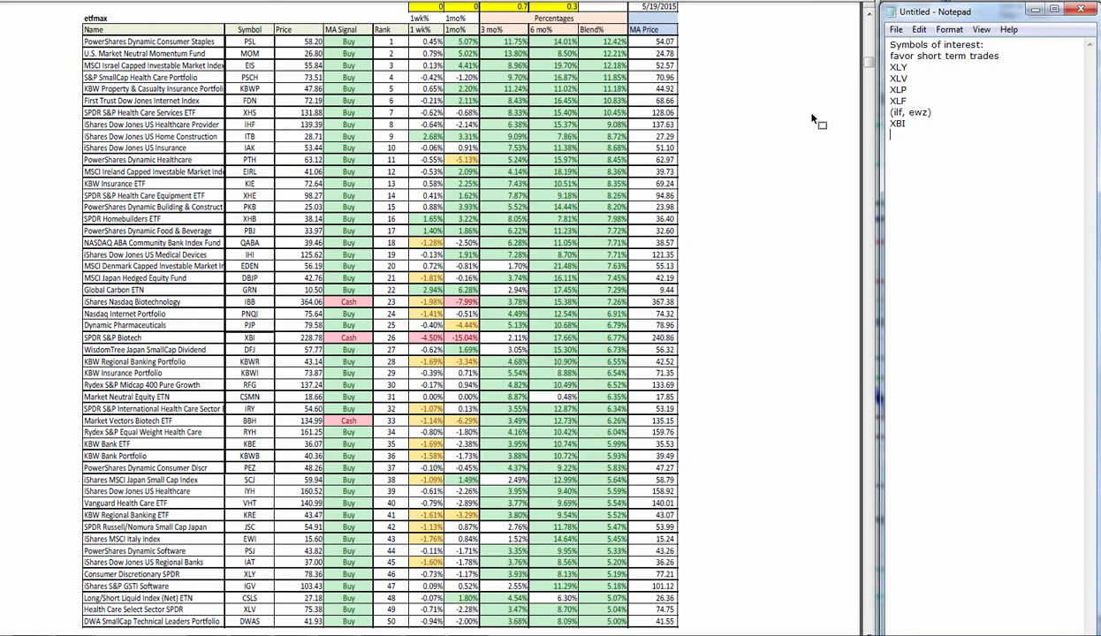
pyautogui.moveTo(813, 120)
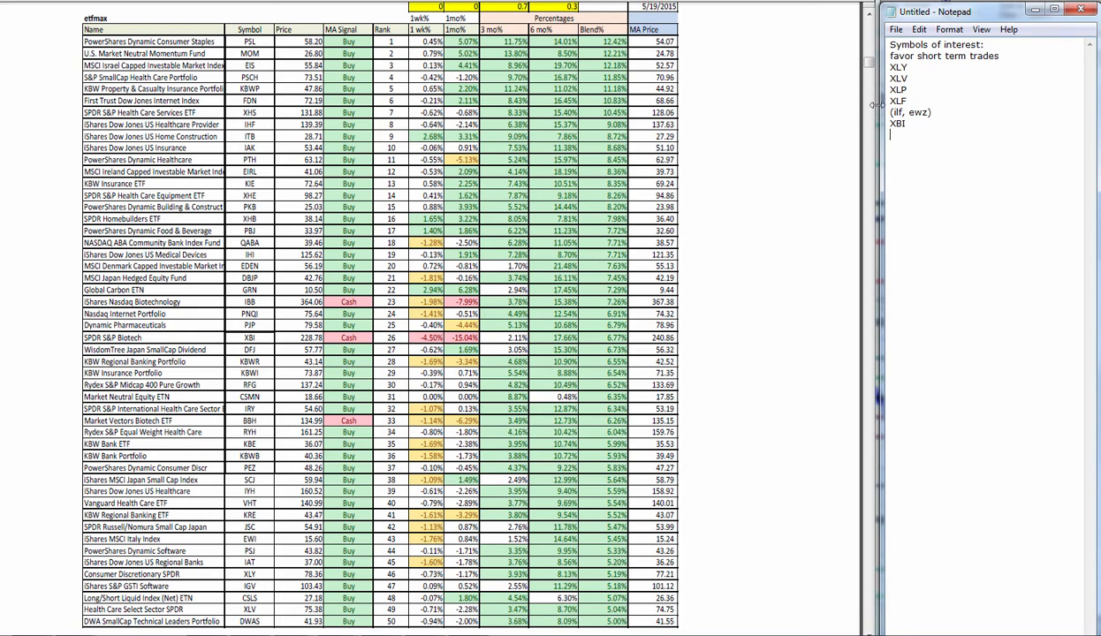
pyautogui.write('XHB')
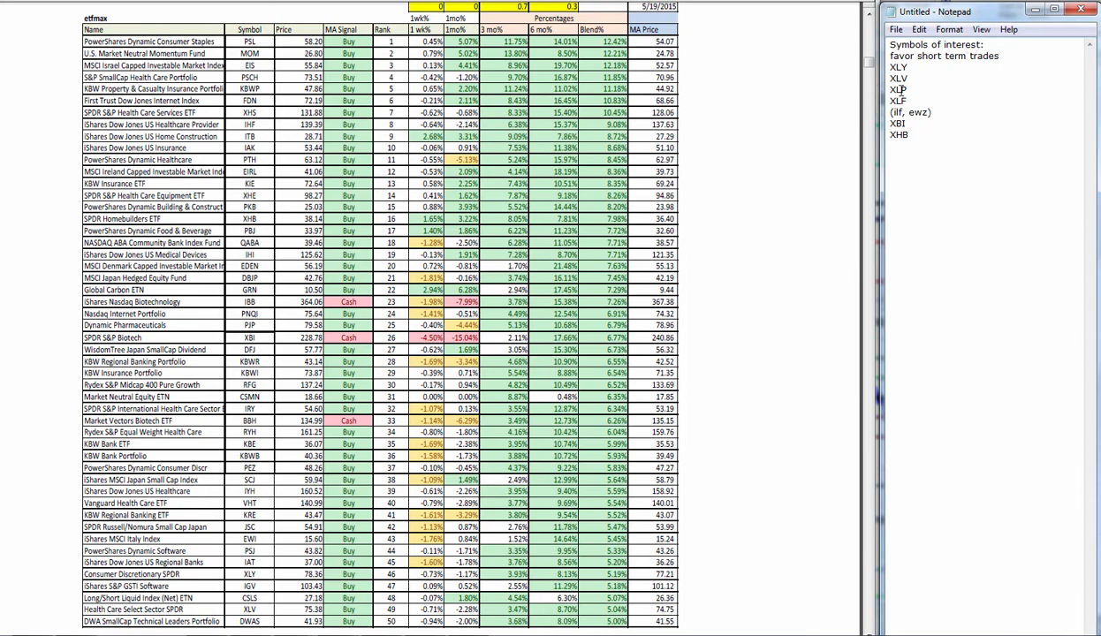
pyautogui.write('P')
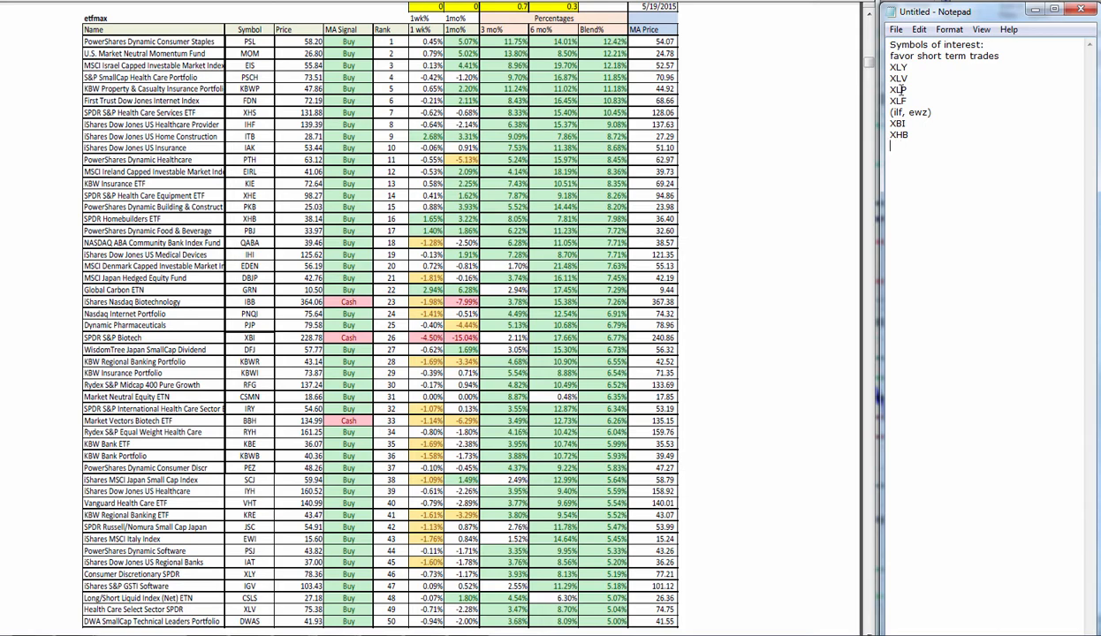
pyautogui.write('PSCH')
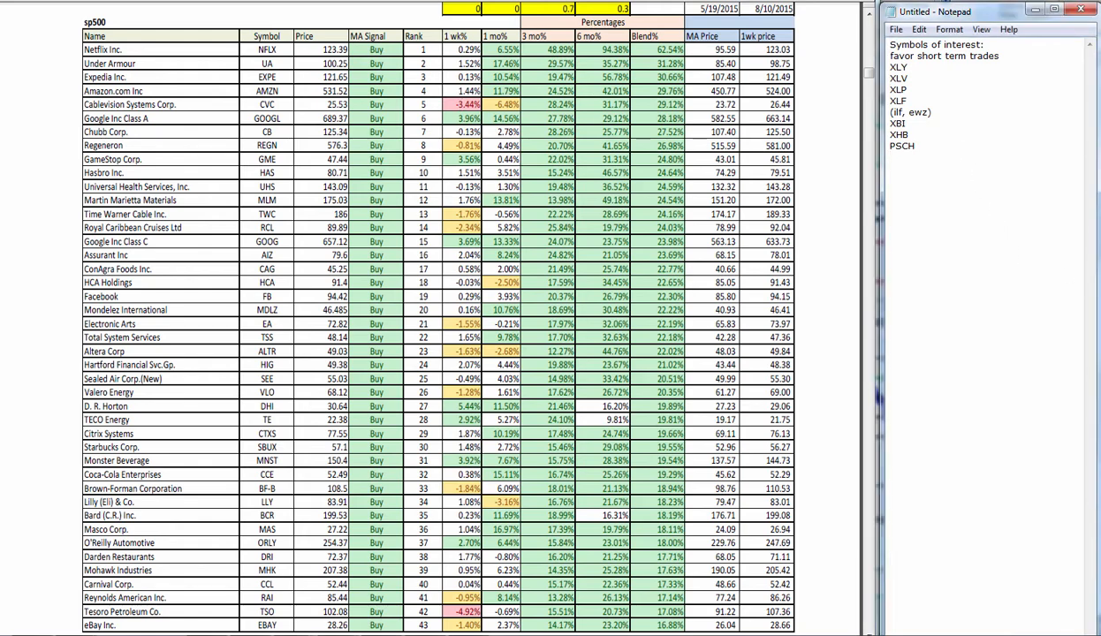
# - Append CVC, GOOG and GME on new lines, then begin a 'DHI,' line
pyautogui.write('CVC')
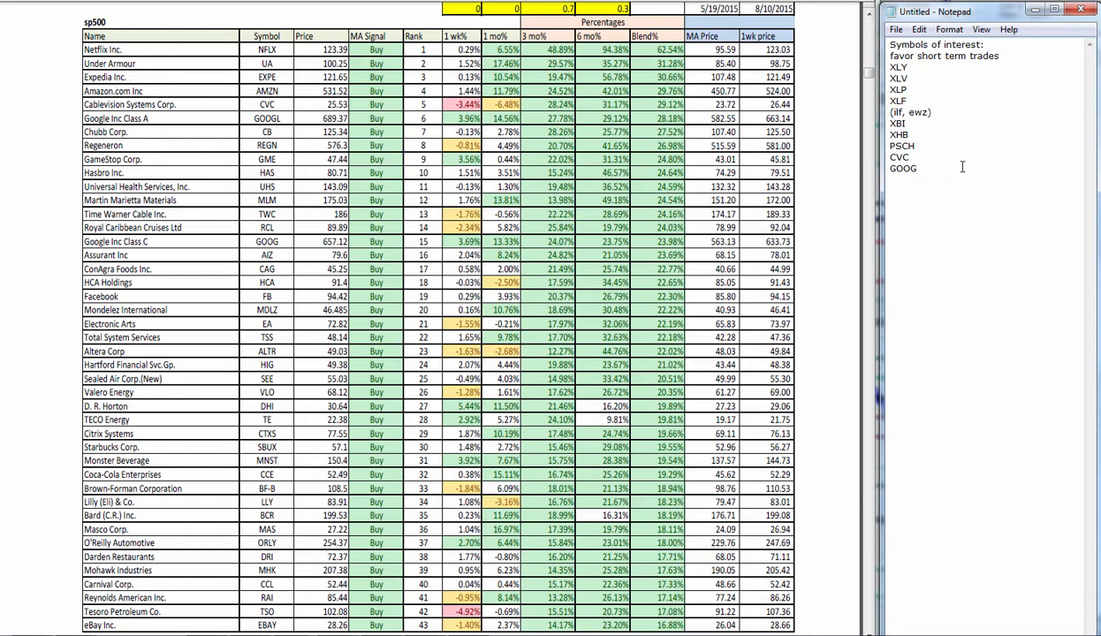
pyautogui.write('G')
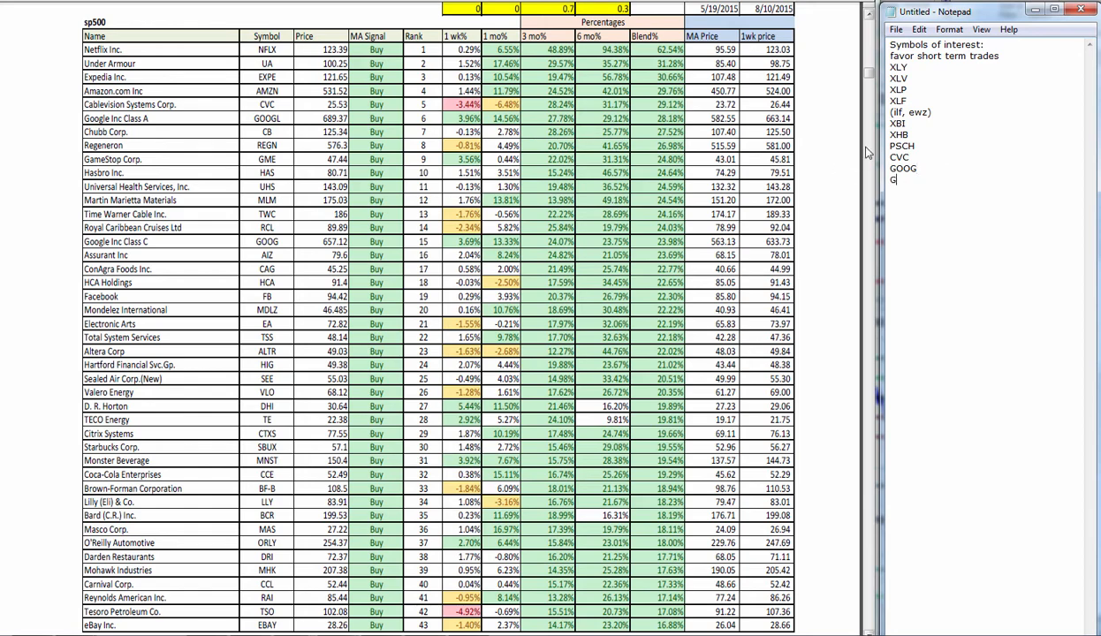
pyautogui.write('ME')
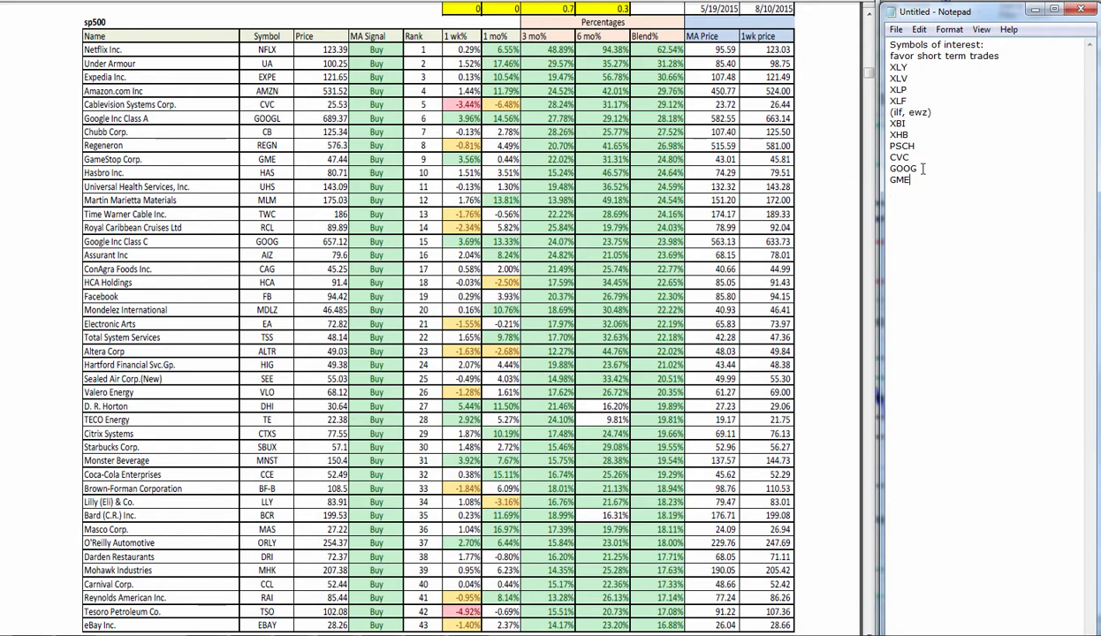
pyautogui.write('DHI,')
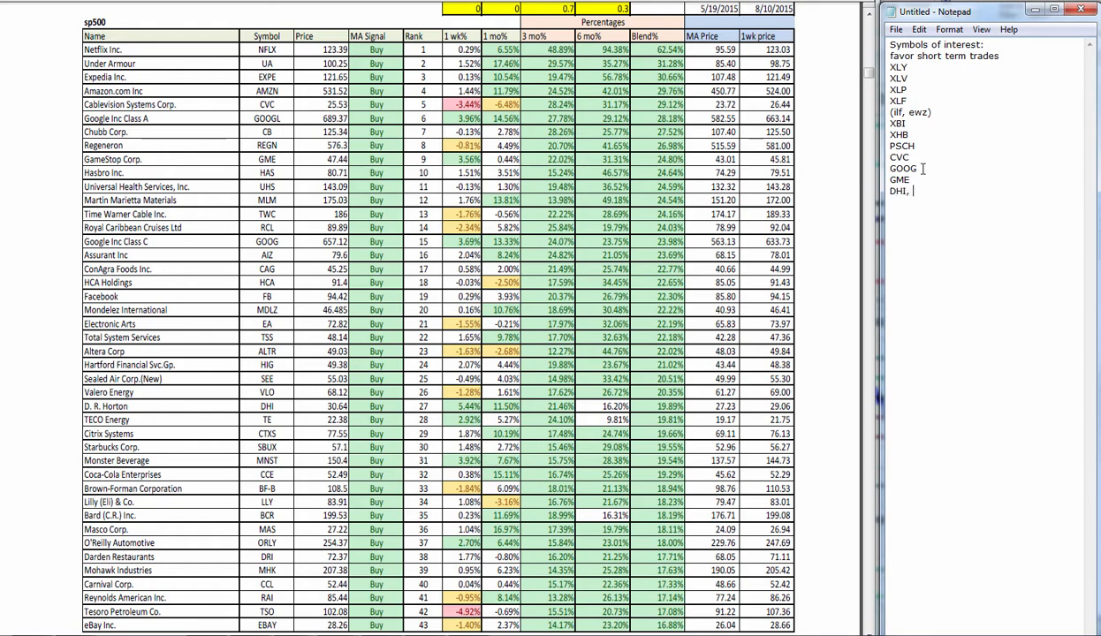
# - Complete the line as 'DHI, TE, ORLY' and add TSO below it
pyautogui.write('TE,')
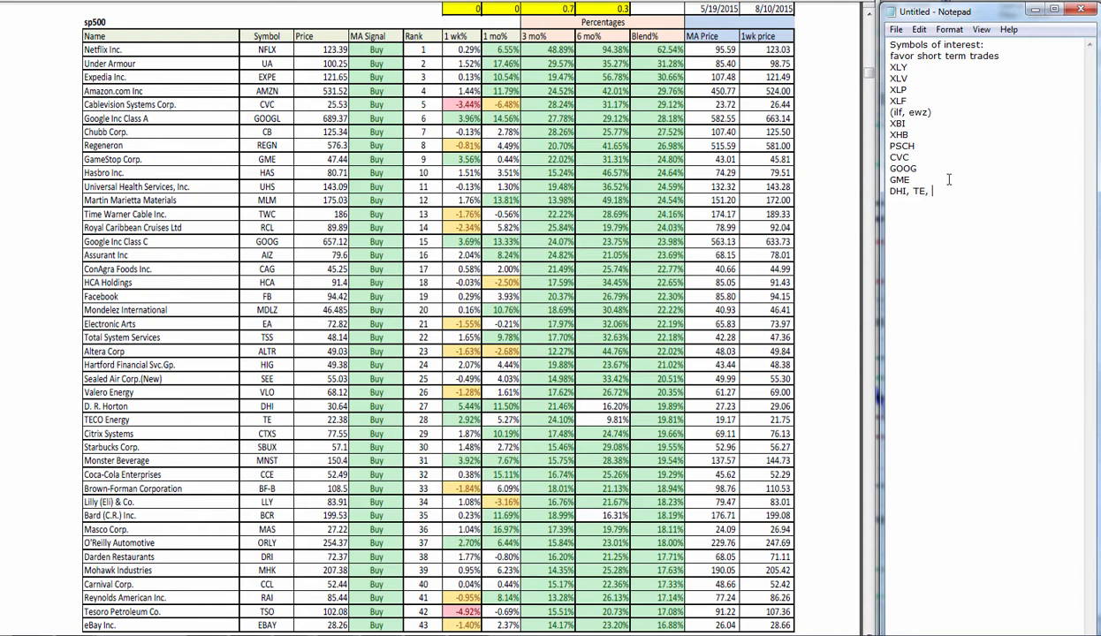
pyautogui.write('ORLY')
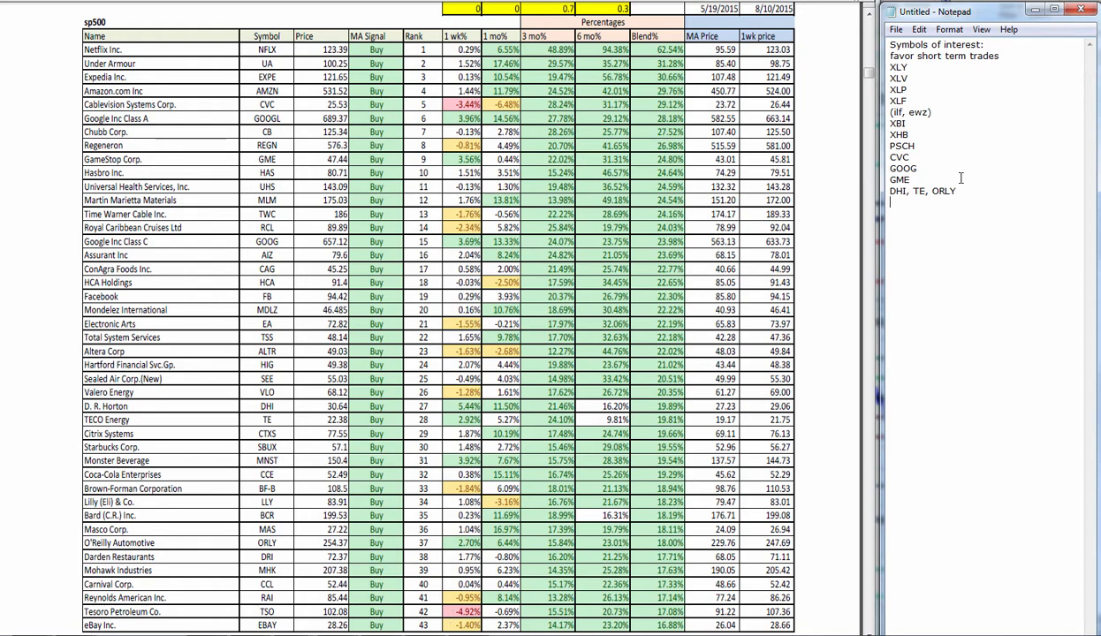
pyautogui.write('TSO')
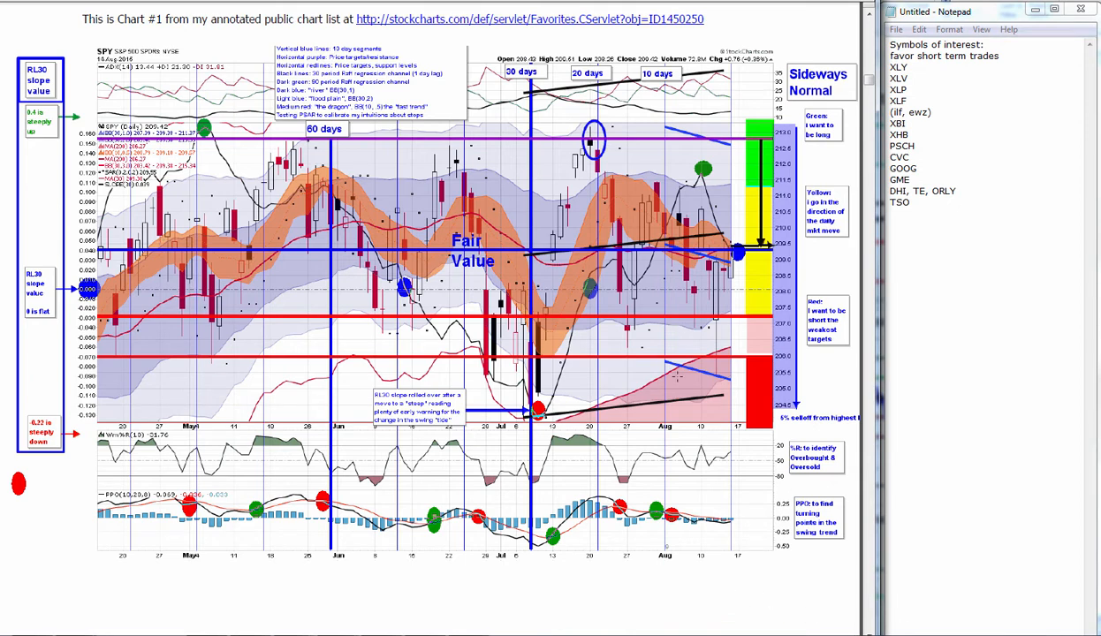
pyautogui.moveTo(679, 379)
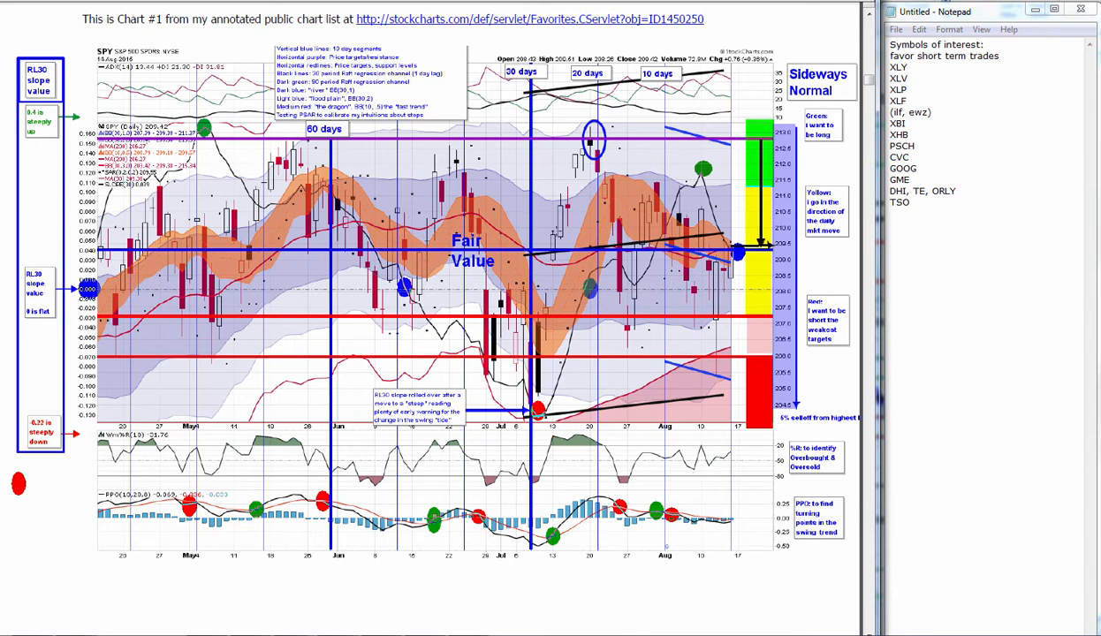
pyautogui.moveTo(690, 152)
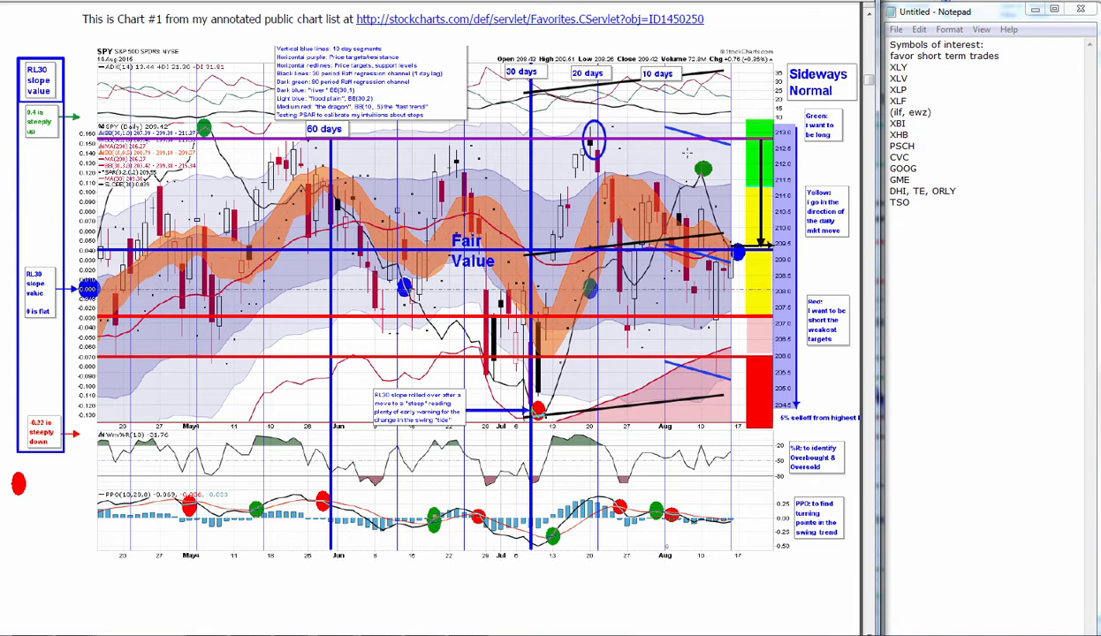
pyautogui.moveTo(689, 148)
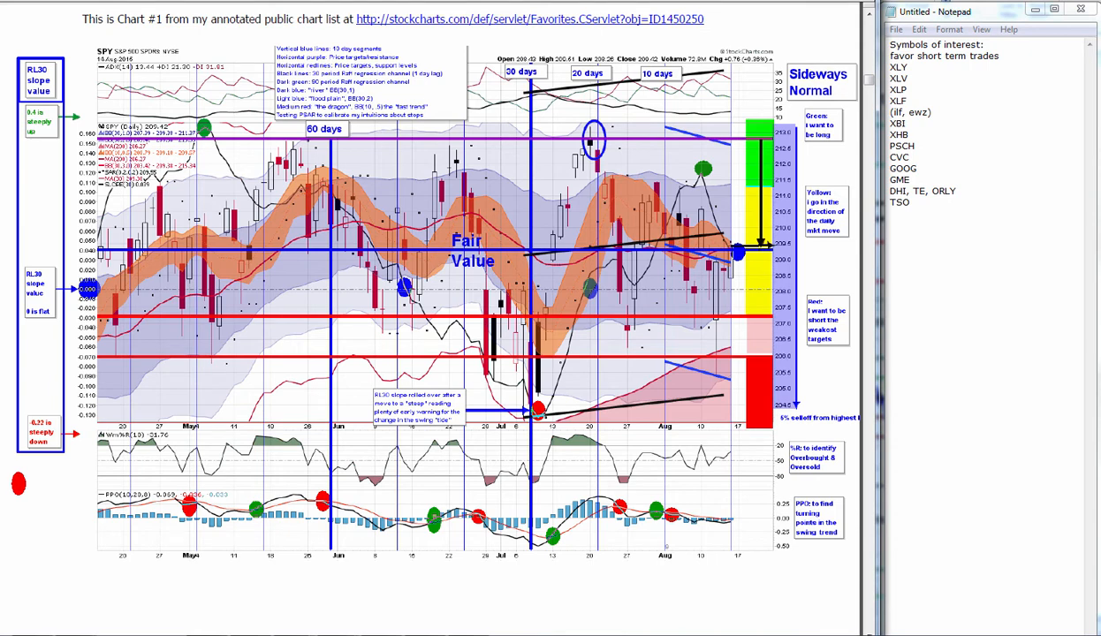
pyautogui.moveTo(643, 170)
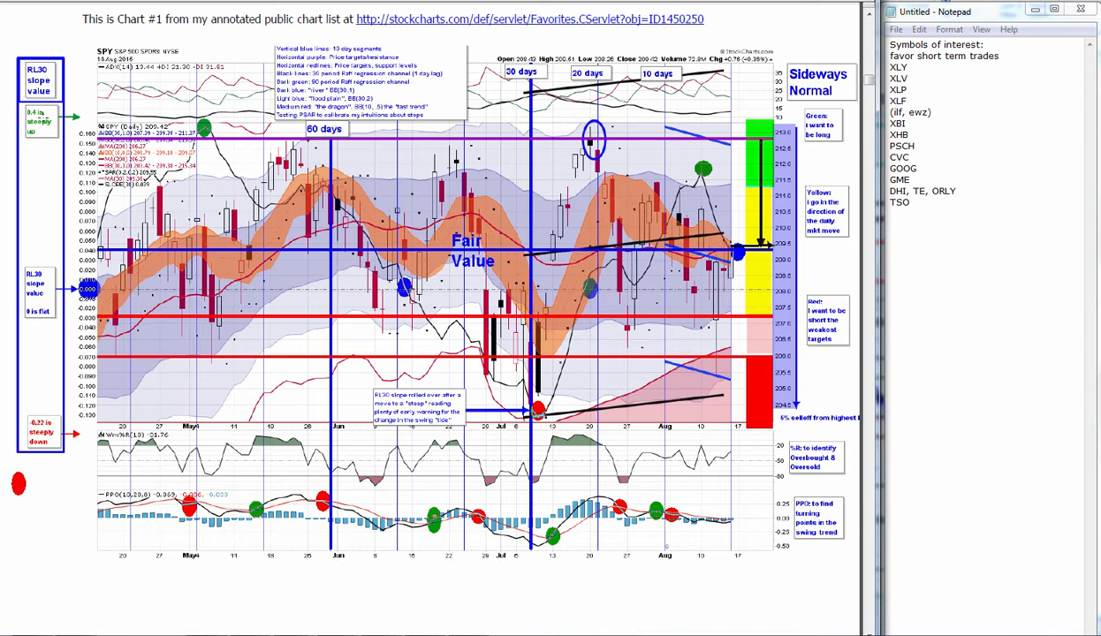
pyautogui.moveTo(148, 155)
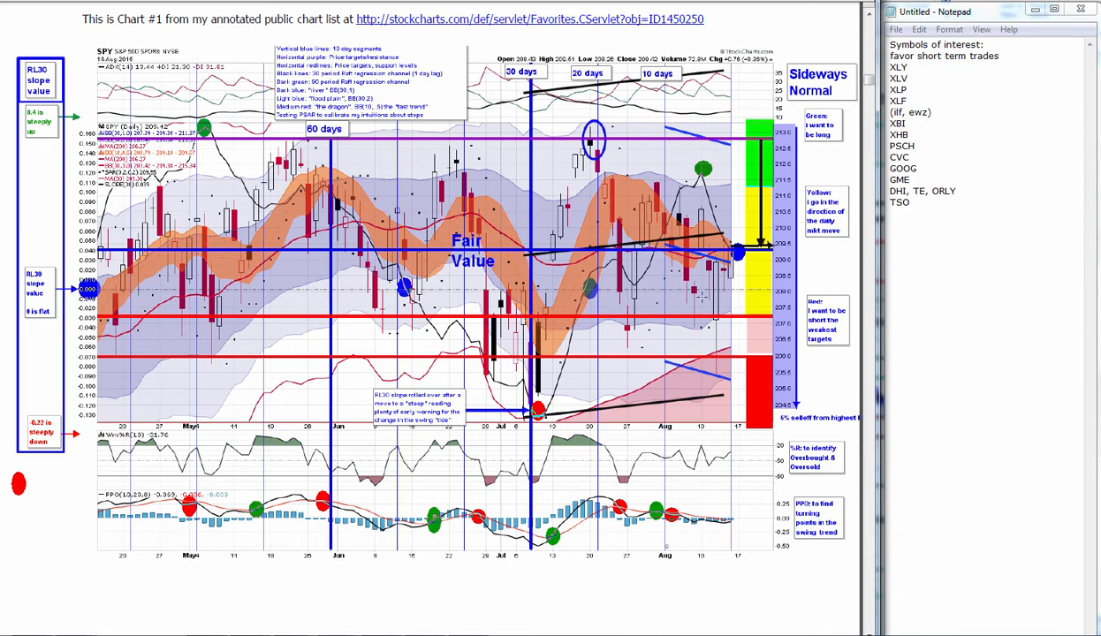
pyautogui.moveTo(703, 297)
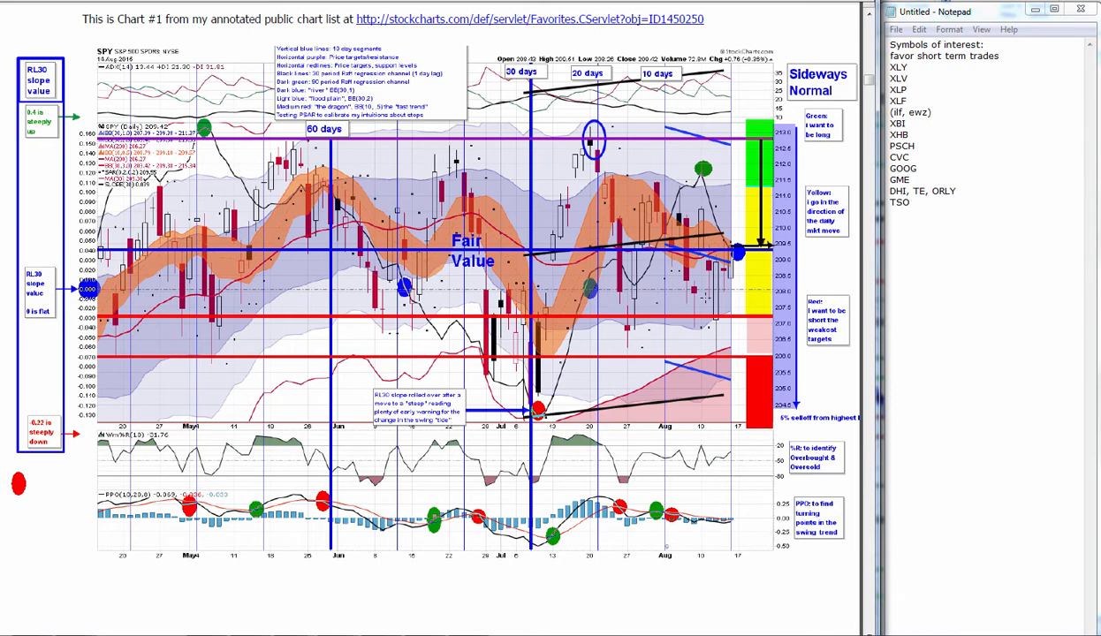
pyautogui.moveTo(703, 297)
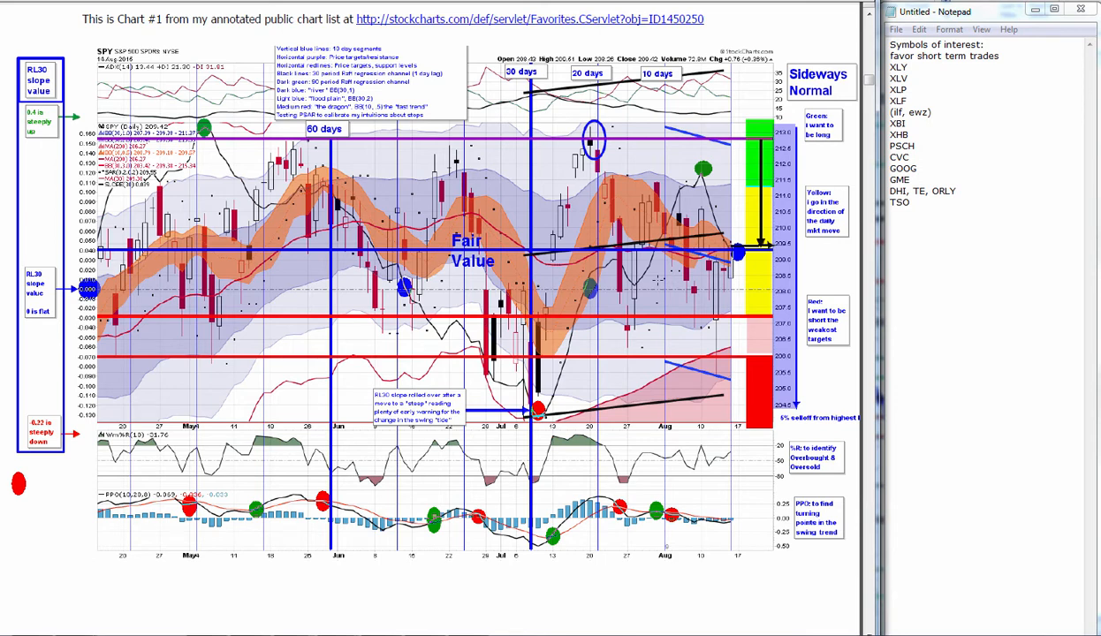
pyautogui.moveTo(581, 615)
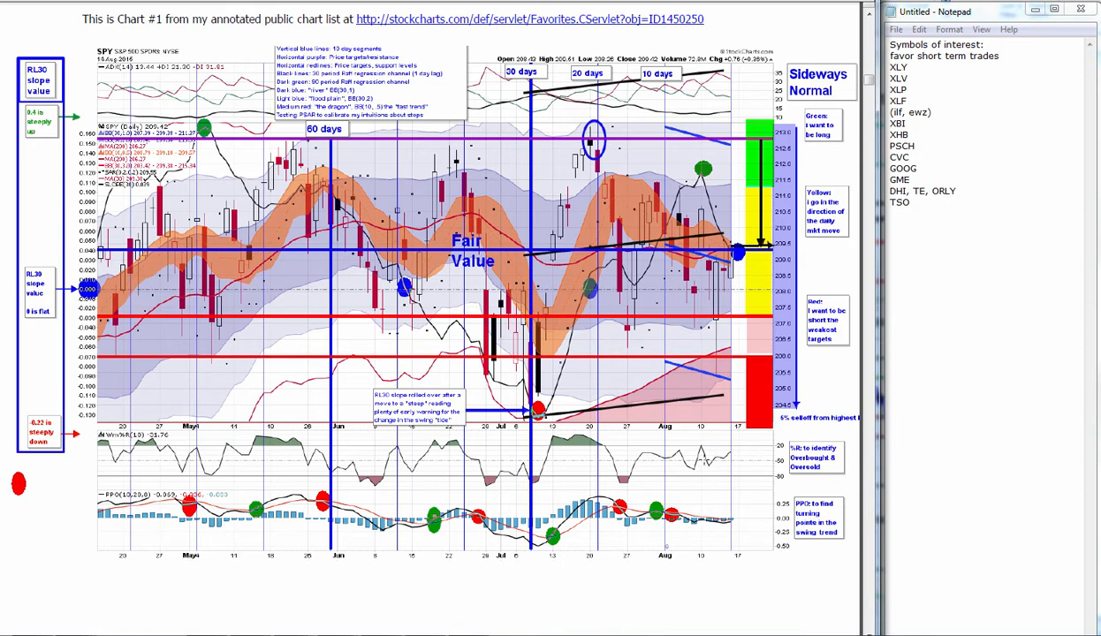
pyautogui.moveTo(538, 555)
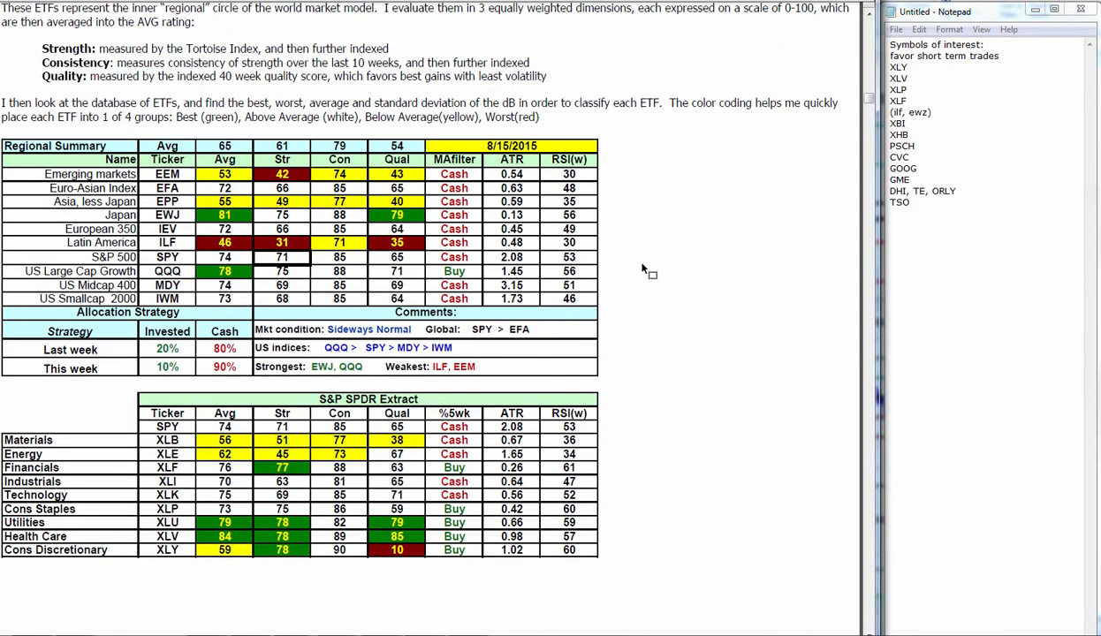
# - Scroll the report down to the Tortoise World Market Model page, leaving the list untouched
pyautogui.scroll(-3)
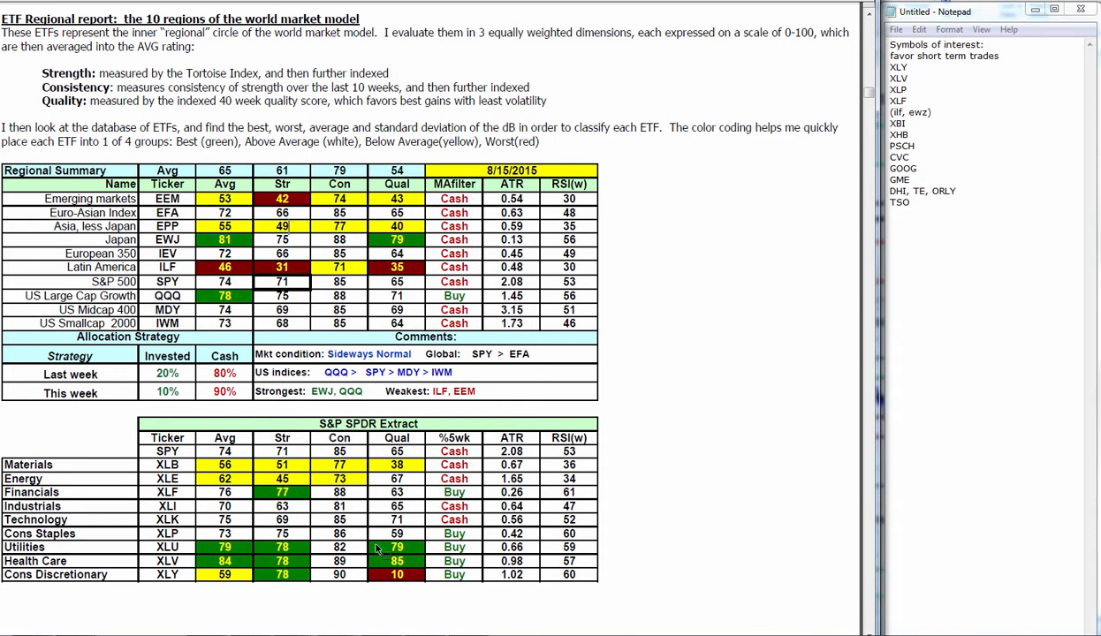
pyautogui.scroll(-3)
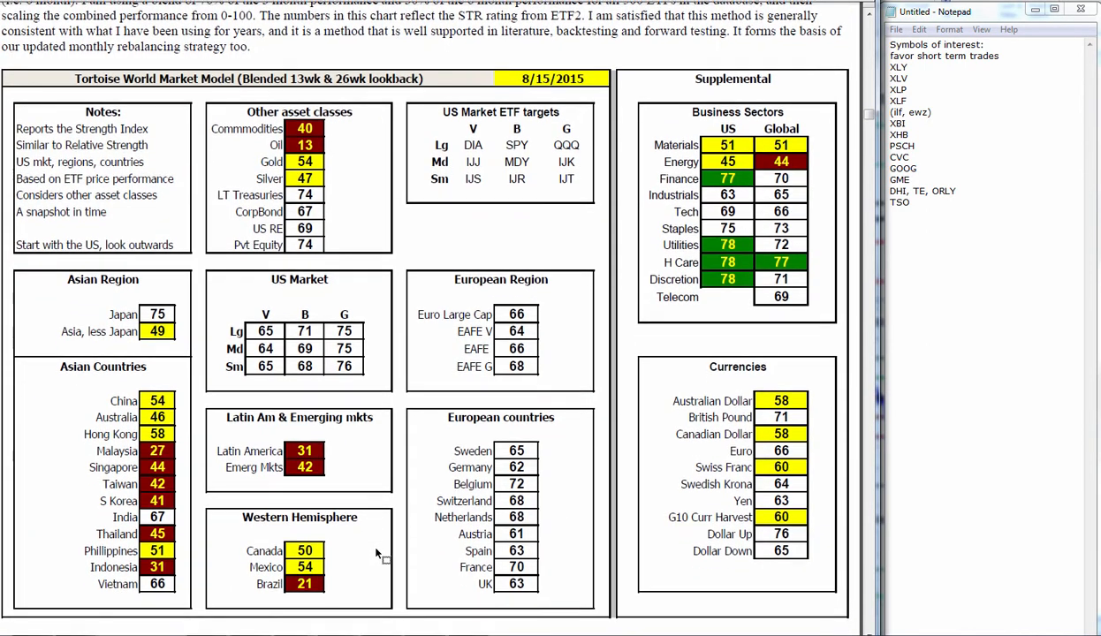
# - Start a new line after TSO reading 'TLT,' for the next symbols
pyautogui.scroll(-3)
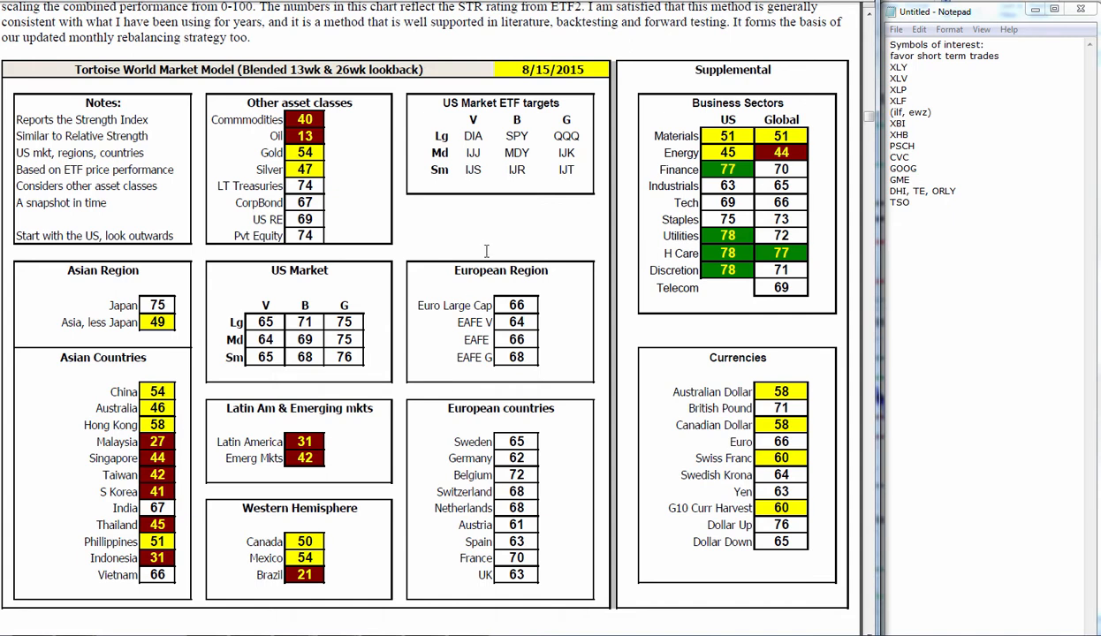
pyautogui.moveTo(516, 459)
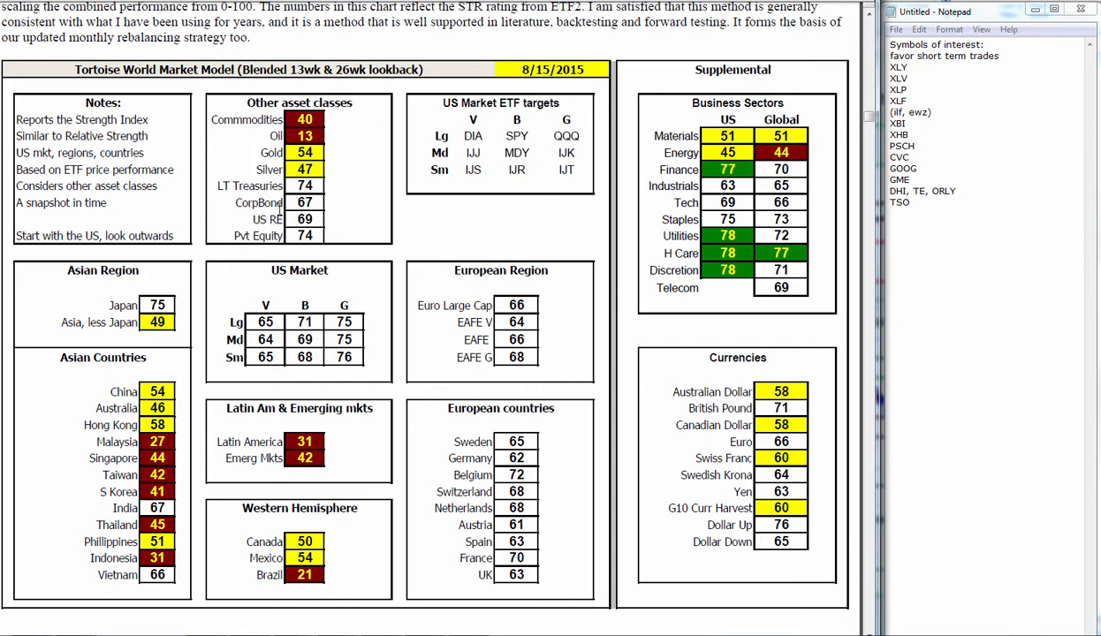
pyautogui.moveTo(557, 228)
pyautogui.write('TLT')
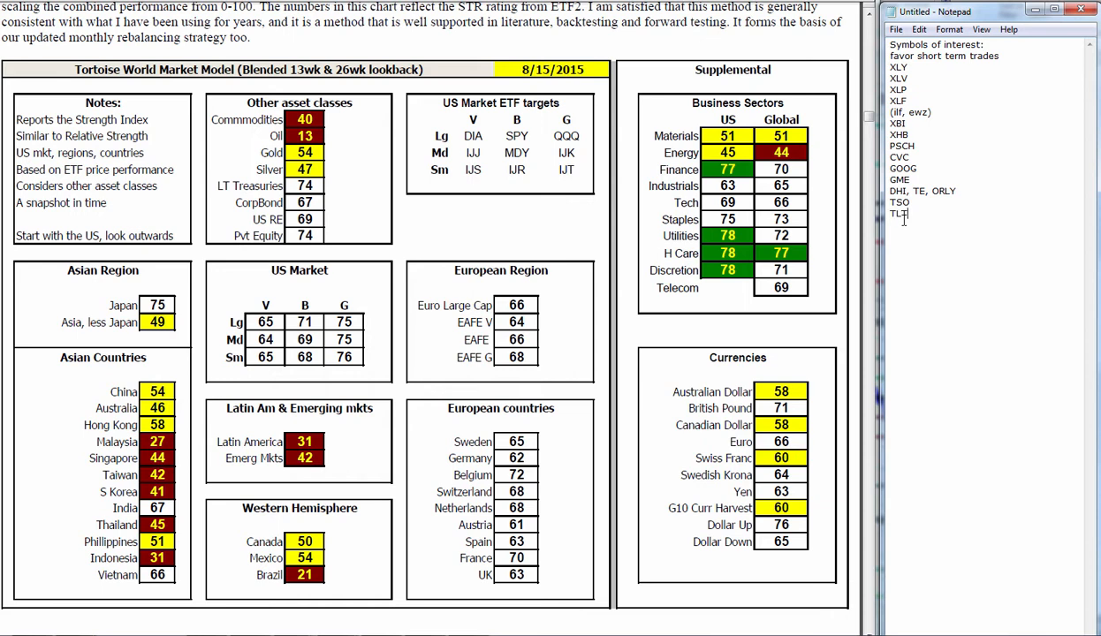
pyautogui.write(', IYR')
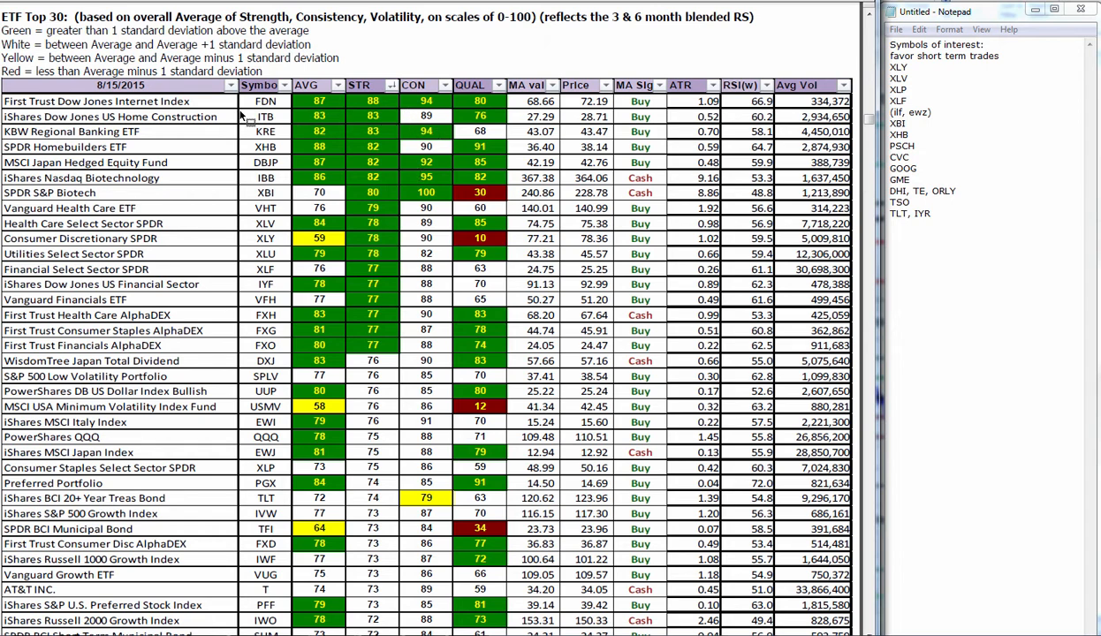
pyautogui.moveTo(175, 130)
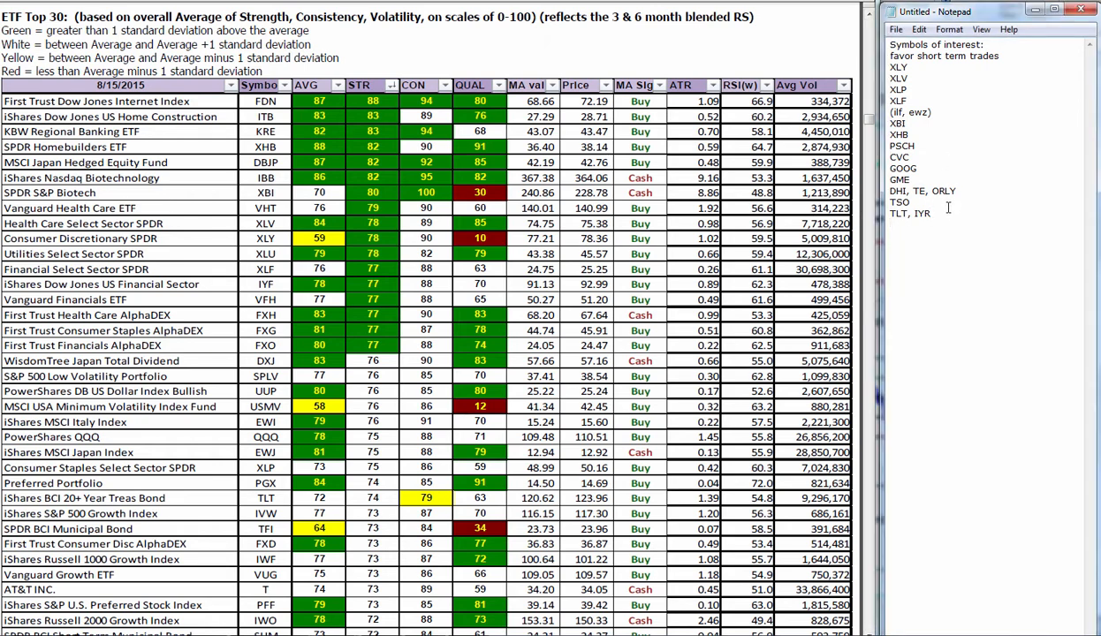
# - Add a new line 'XHBx2' under 'TLT, IYR'
pyautogui.write('XHB')
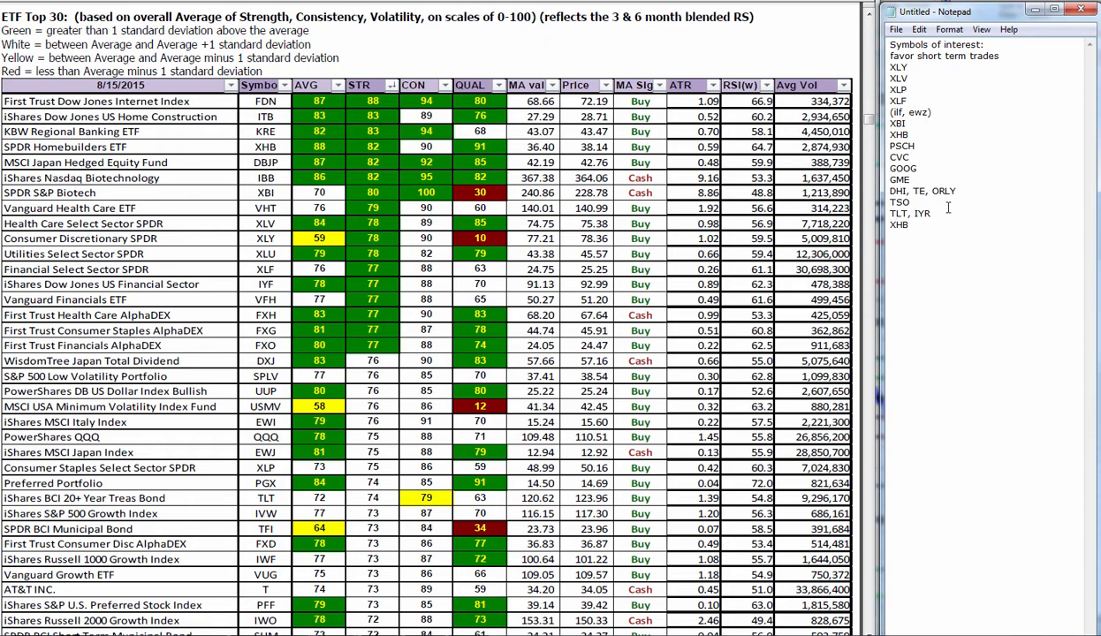
pyautogui.write('x2')
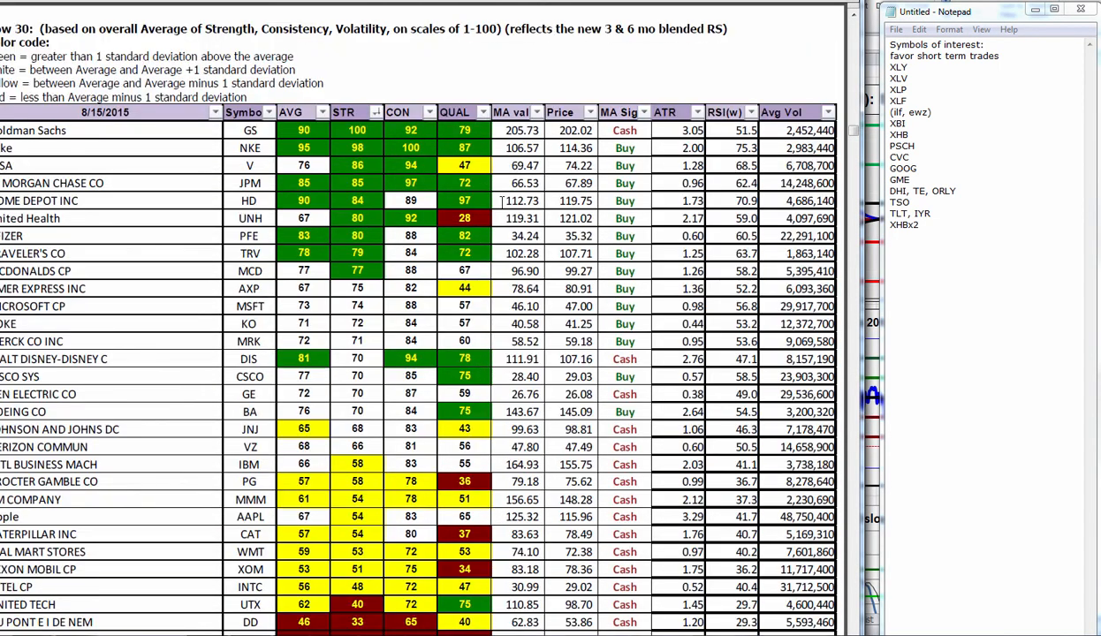
# - Add a new line of Dow 30 picks 'HD, PFE, TRV, MCD' at the end of the list
pyautogui.scroll(-3)
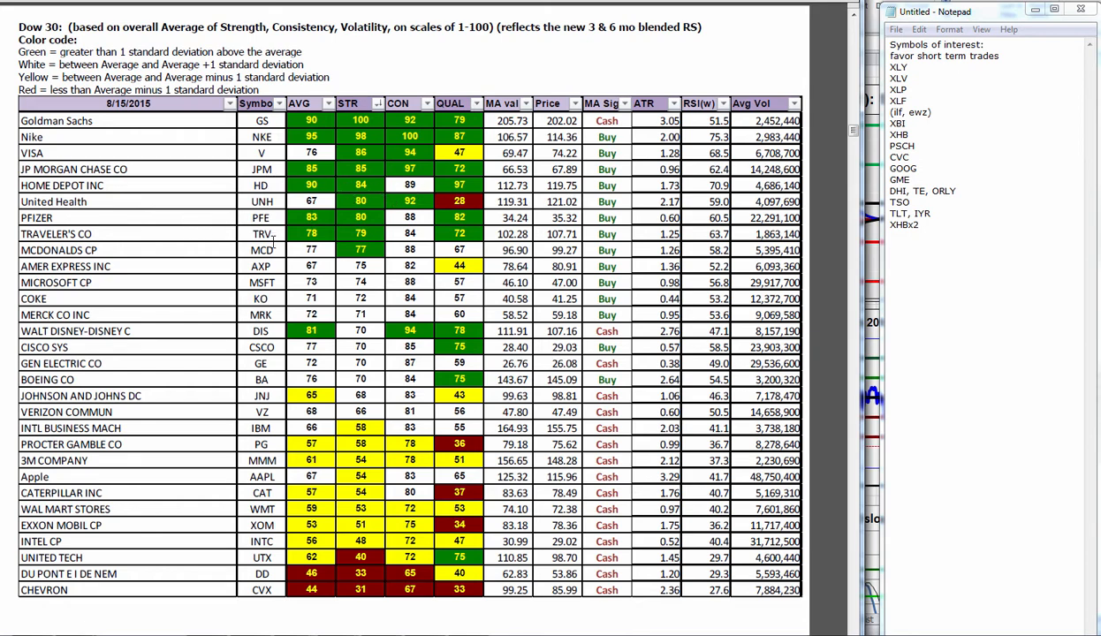
pyautogui.click(922, 224)
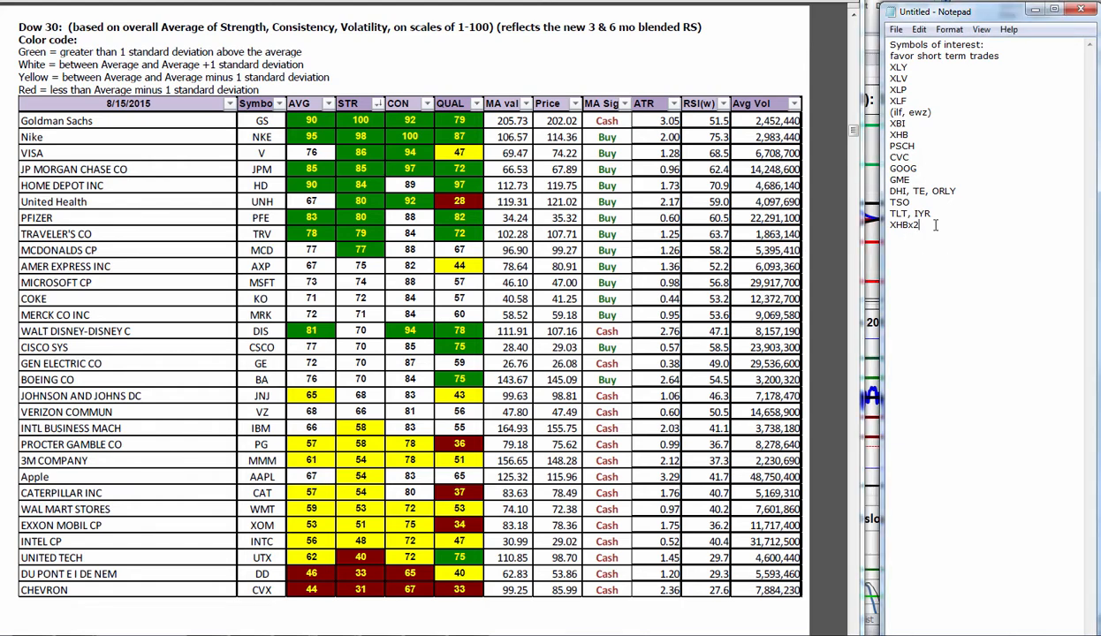
pyautogui.write('HD,')
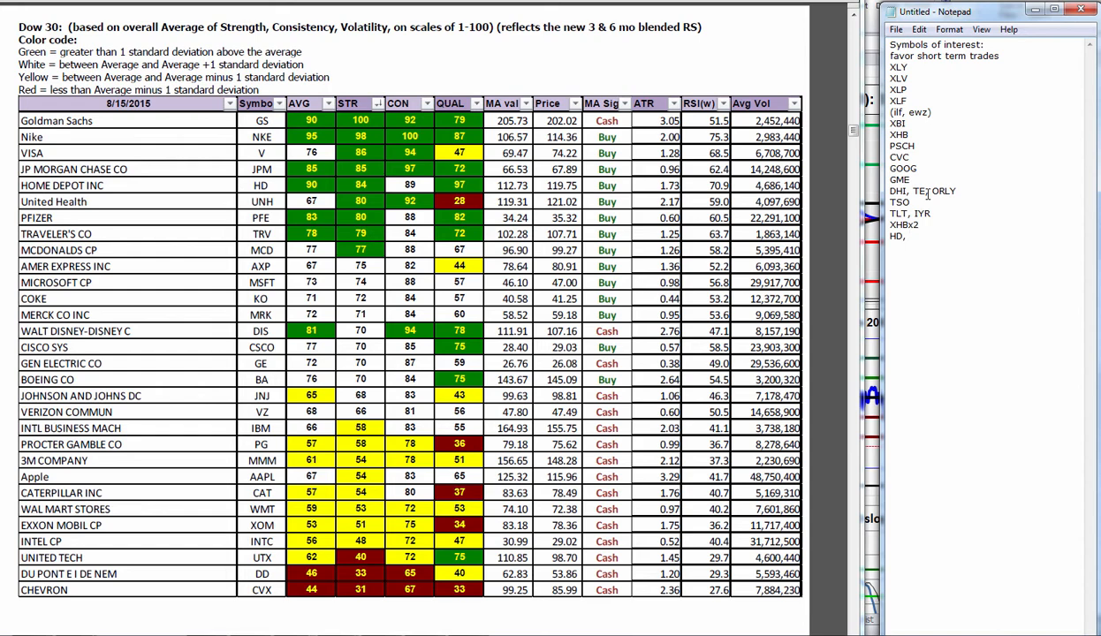
pyautogui.write('PFE, TRV, M')
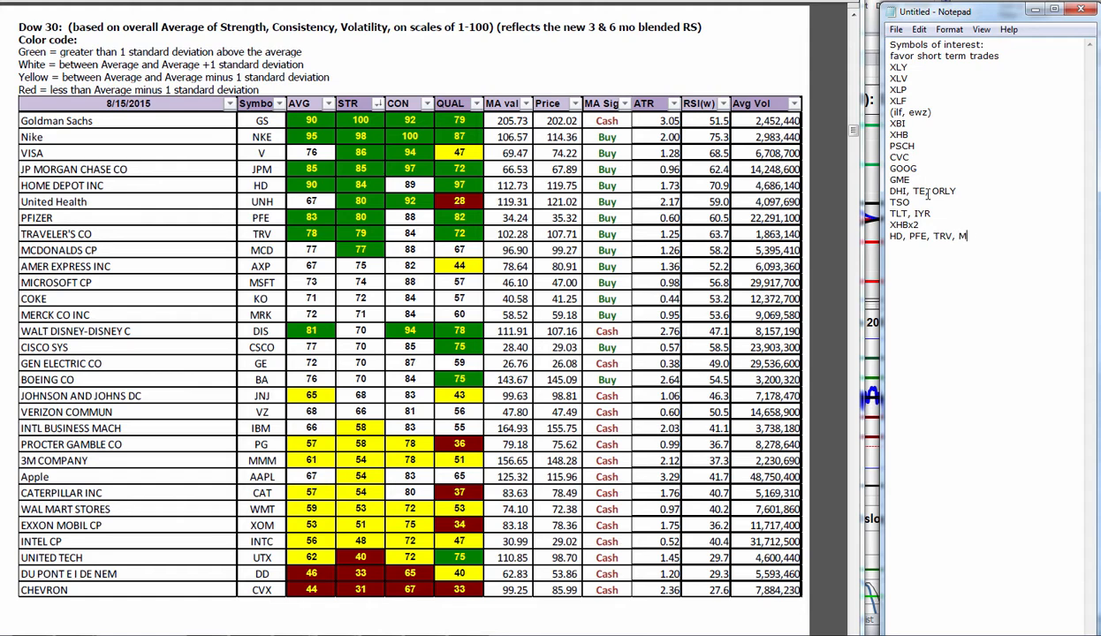
pyautogui.write('CD')
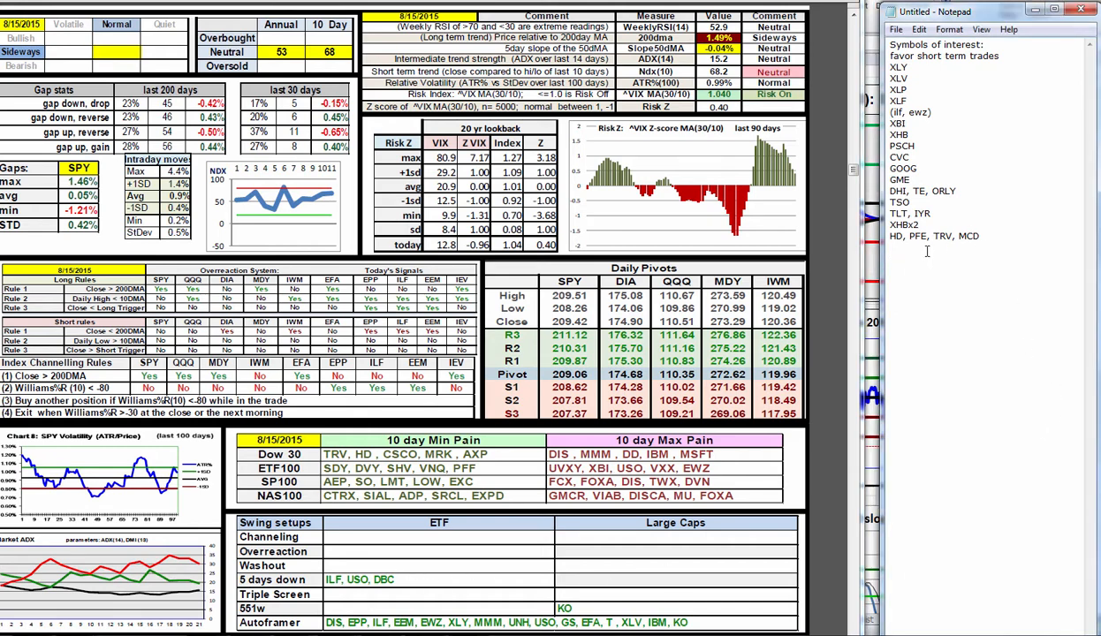
# - Add the line 'ILF, USO, DBC' and start a new 'KO' entry below it
pyautogui.write('ILF,')
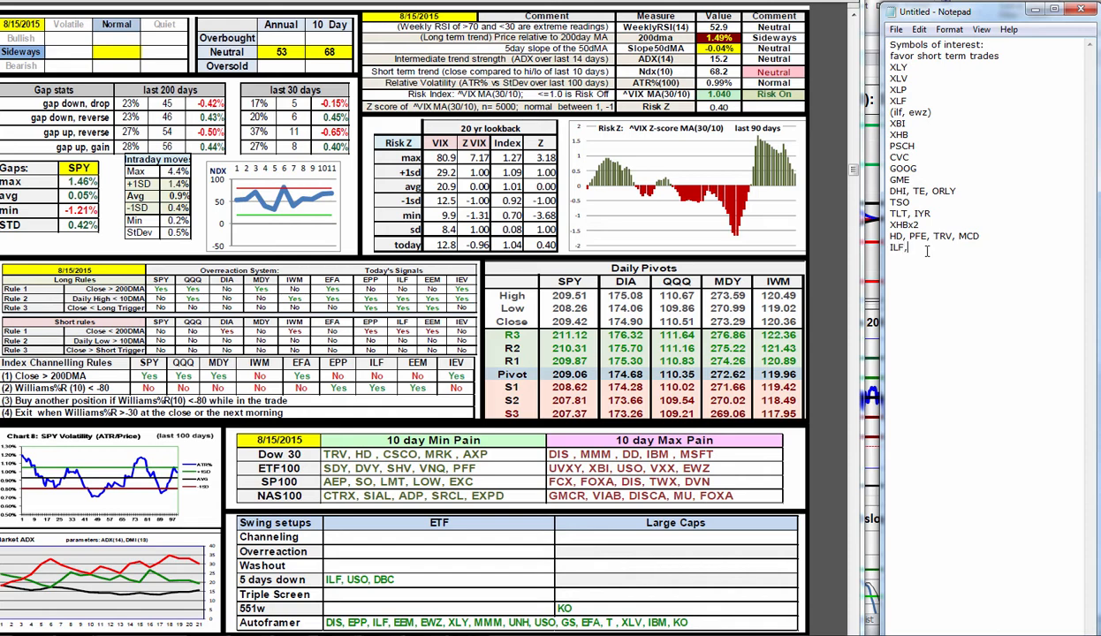
pyautogui.write('USO,')
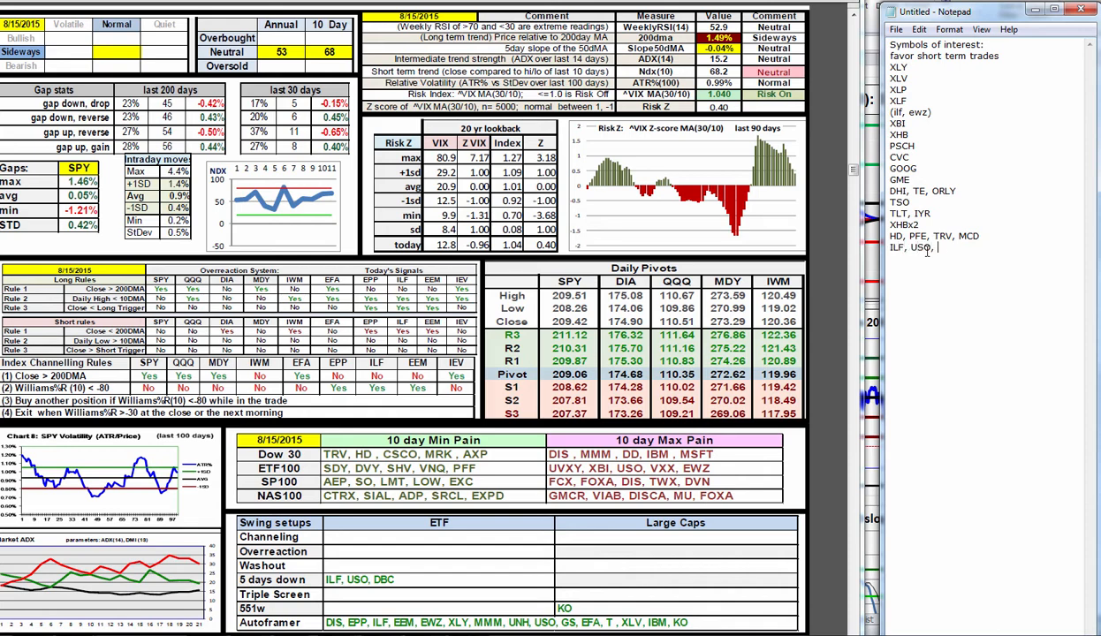
pyautogui.write('DBC')
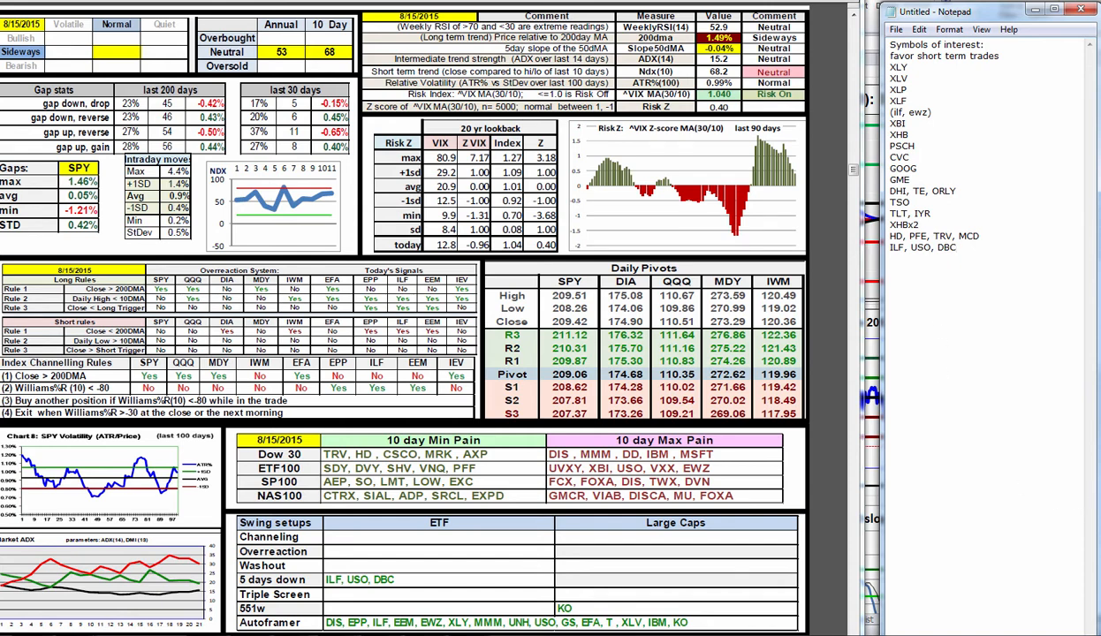
pyautogui.write('KO')
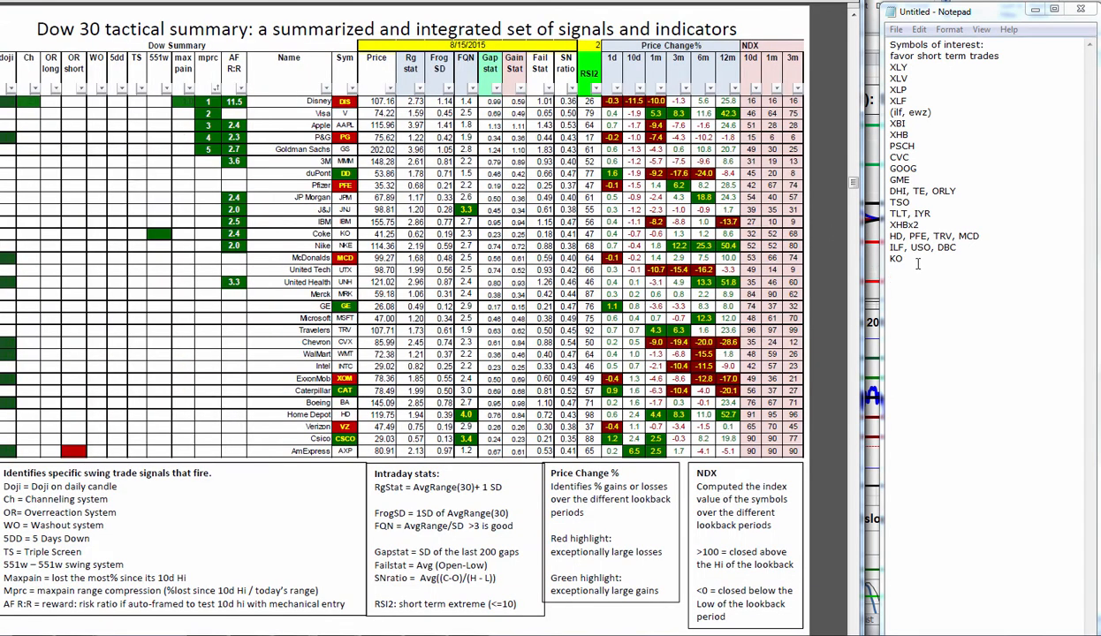
# - Add DIS and an 'MPRC: AAPL, PG, GS' line to the symbol list
pyautogui.write('DI')
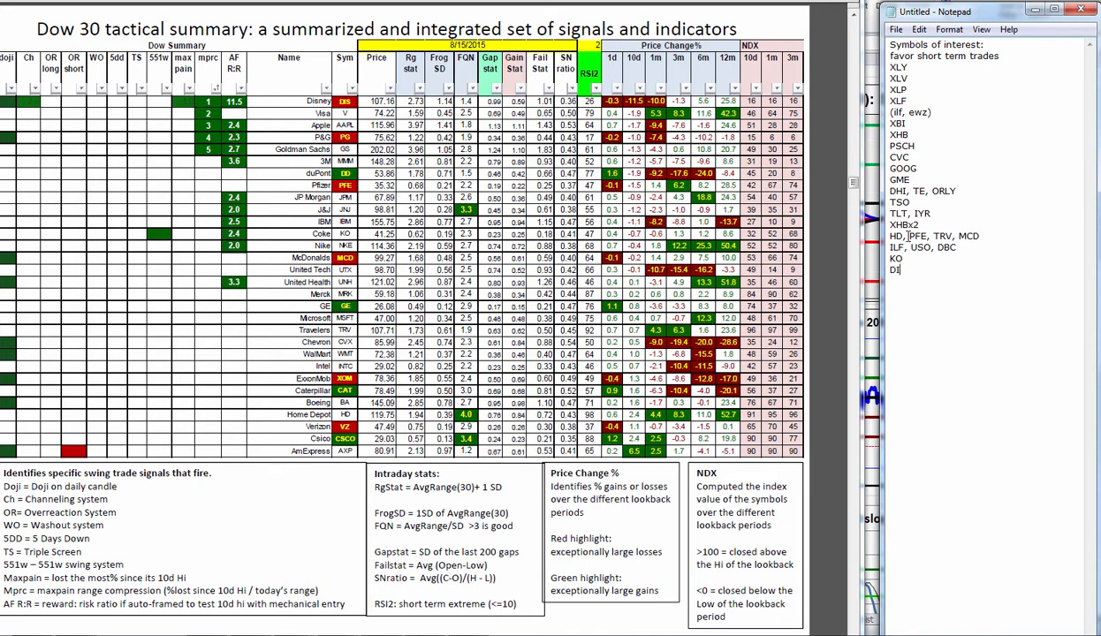
pyautogui.write('IS')
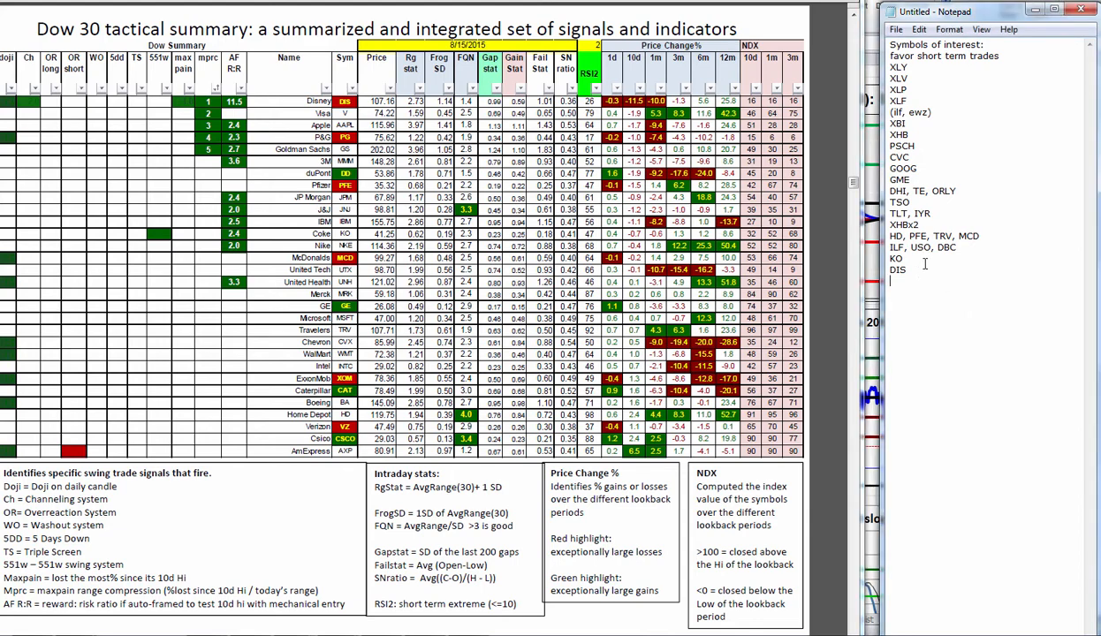
pyautogui.write('MP')
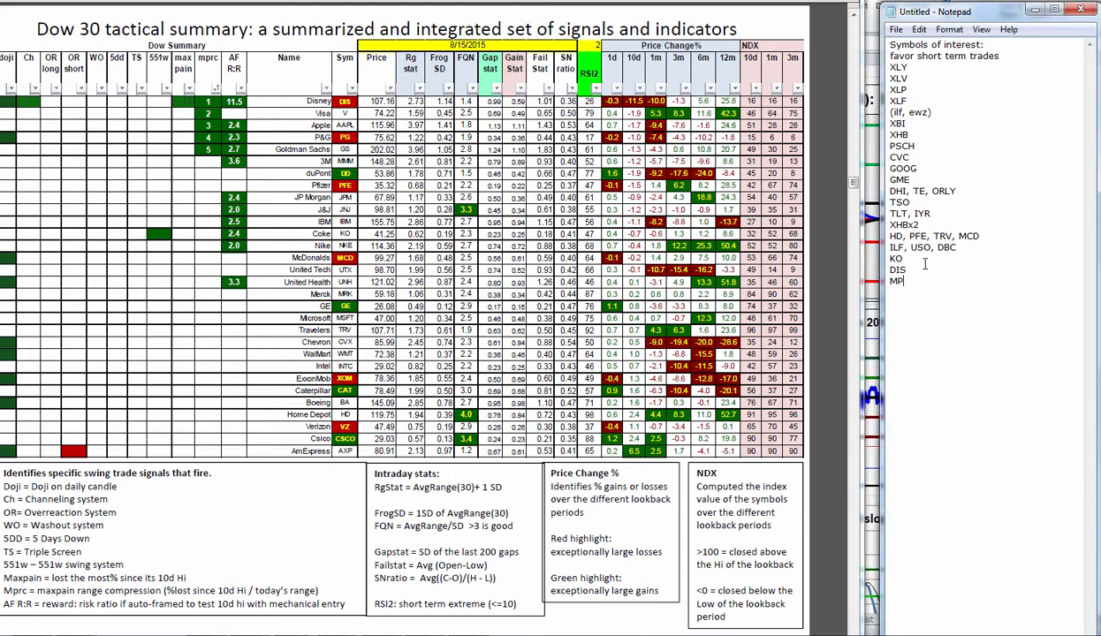
pyautogui.write('RC:')
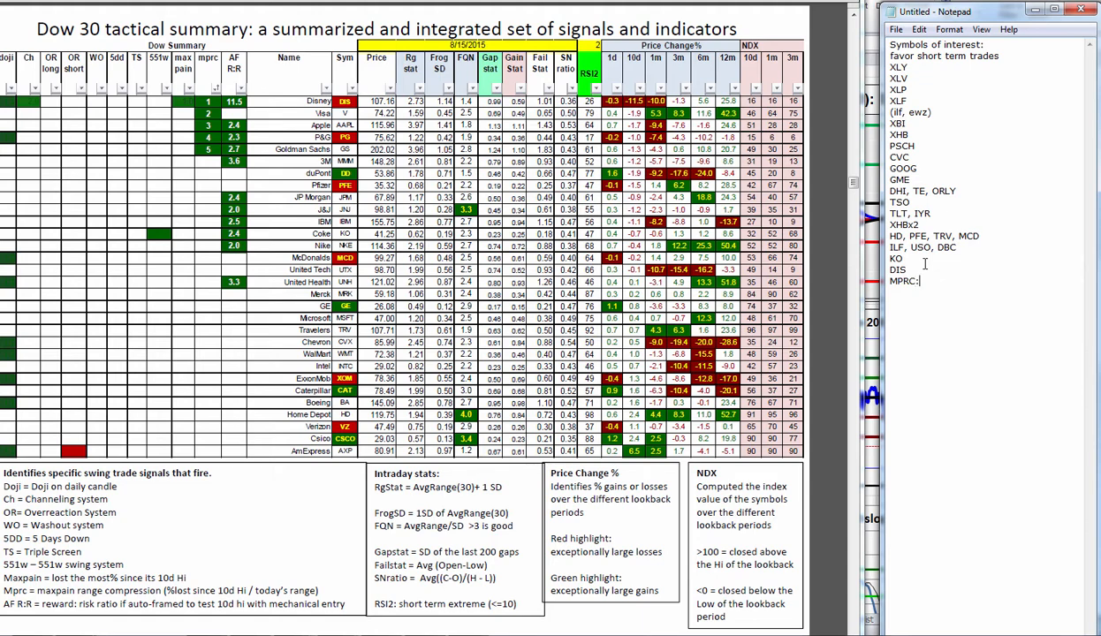
pyautogui.write('AAPL, PG,')
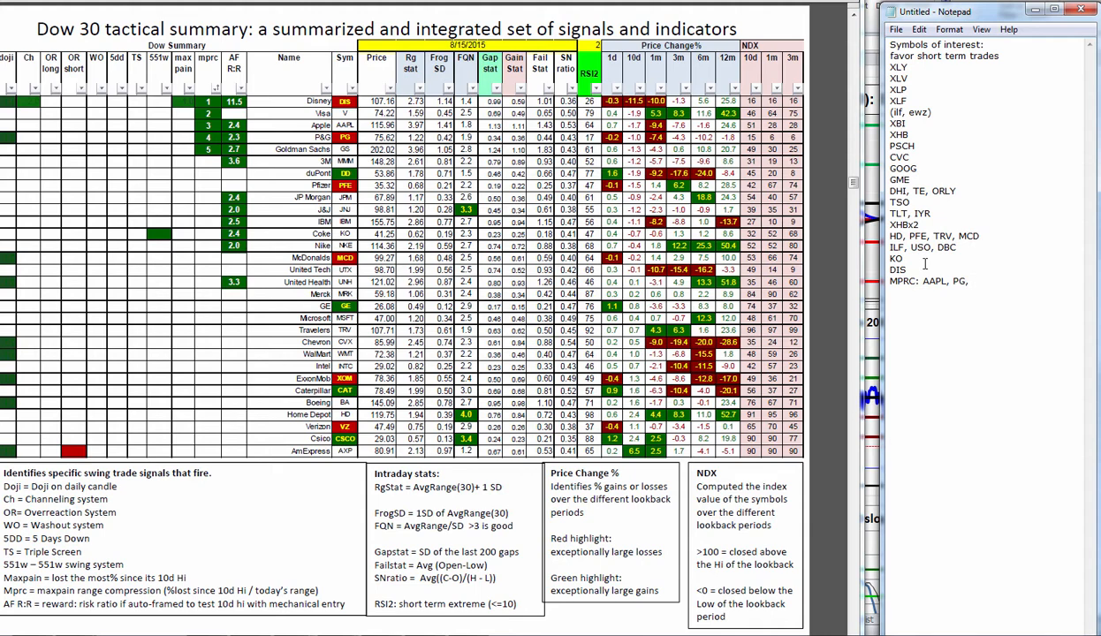
pyautogui.write('GS')
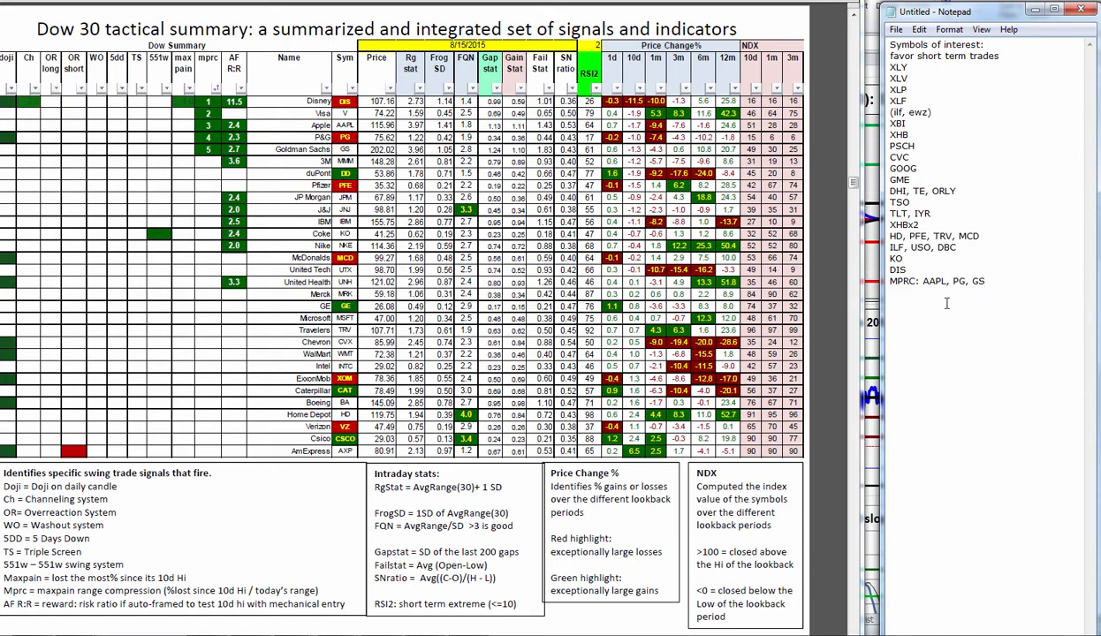
# - Add DD and begin the AXP entry below the MPRC line
pyautogui.write('DD')
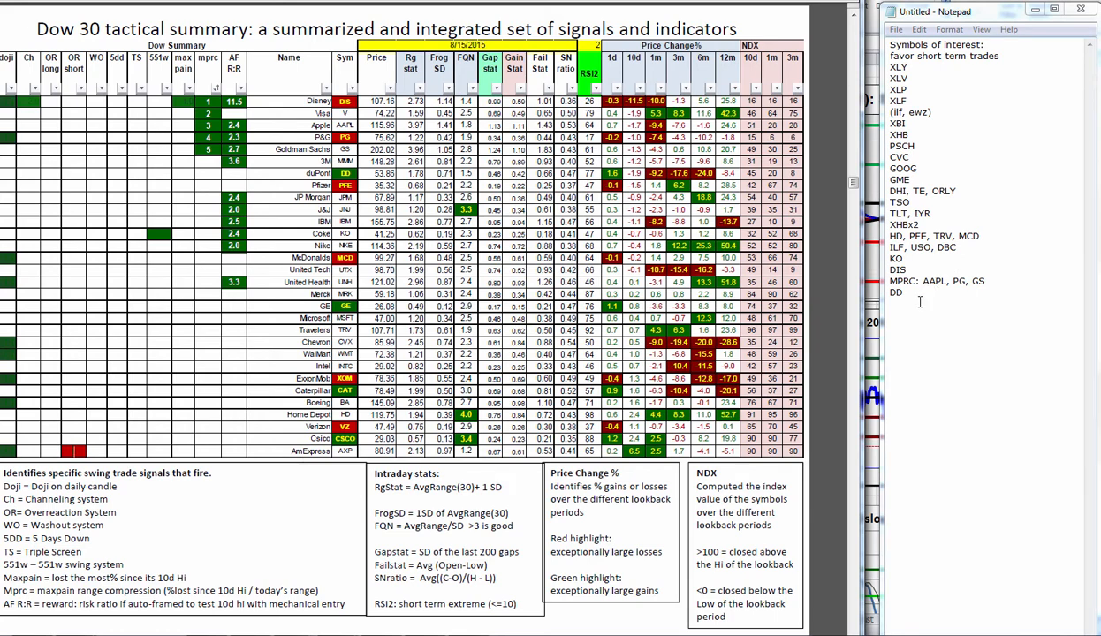
pyautogui.write('AXP')
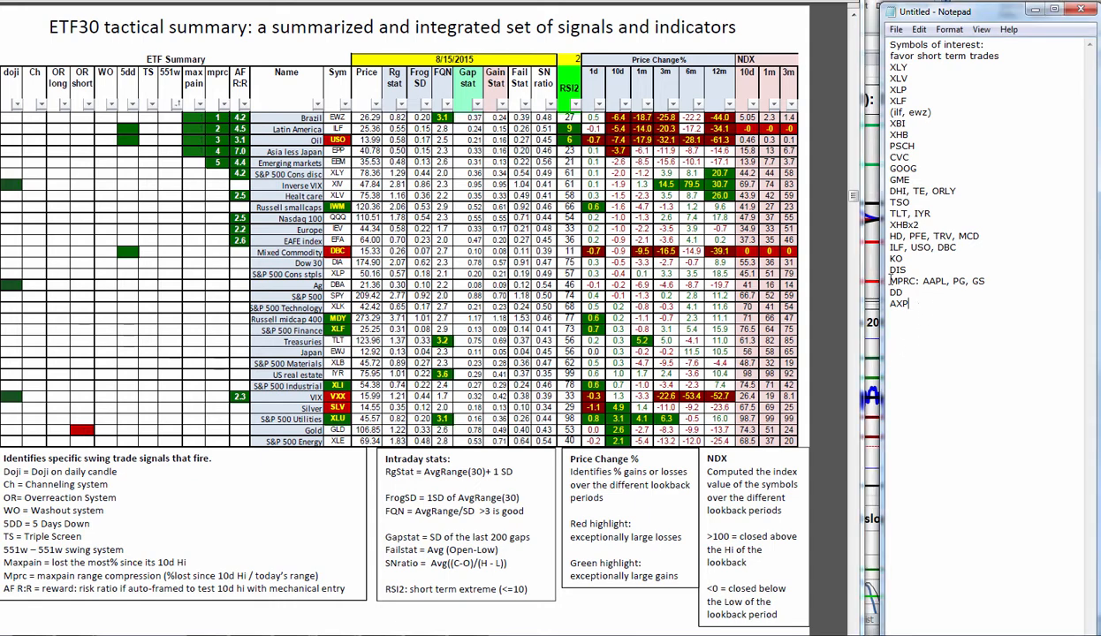
# - Finish AXP and add GLD as the last symbol in the list
pyautogui.write('GL')
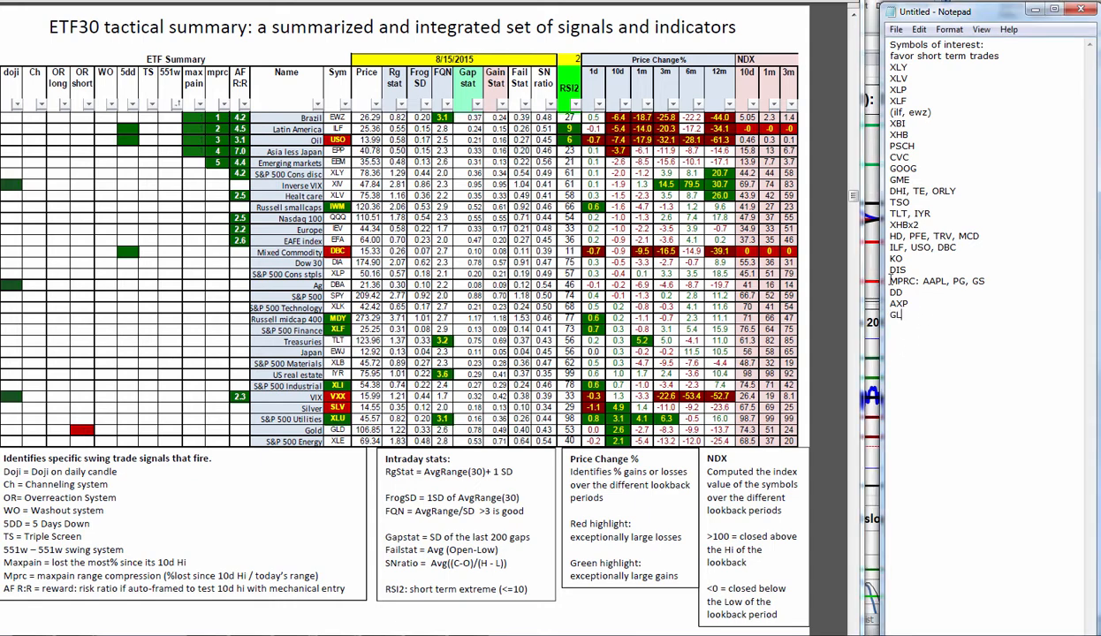
pyautogui.write('D')
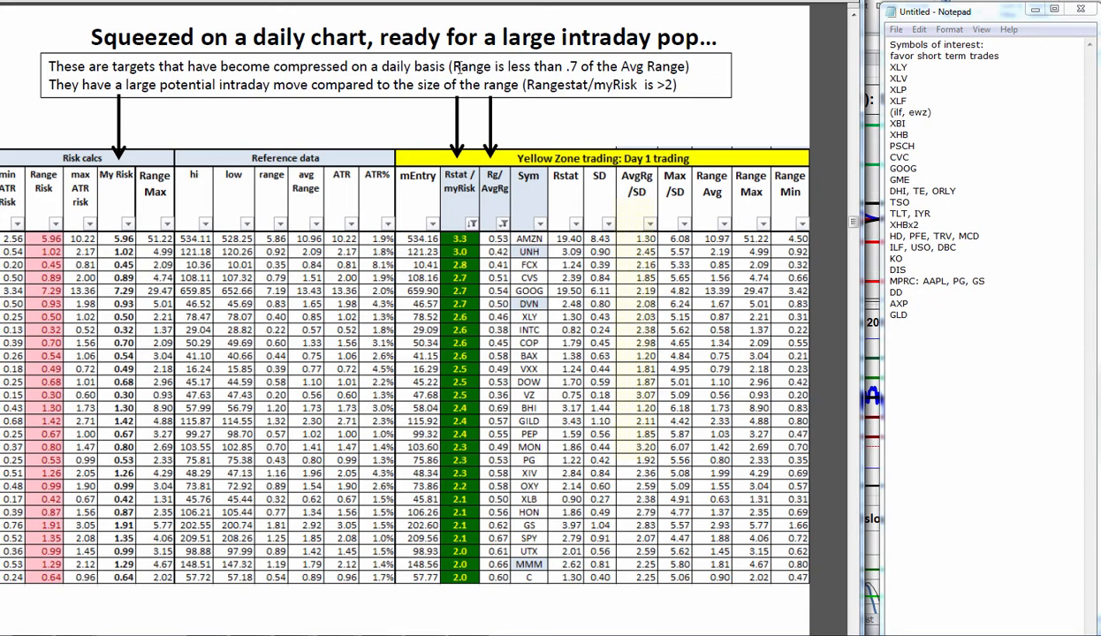
pyautogui.moveTo(454, 67); pyautogui.dragTo(645, 67)
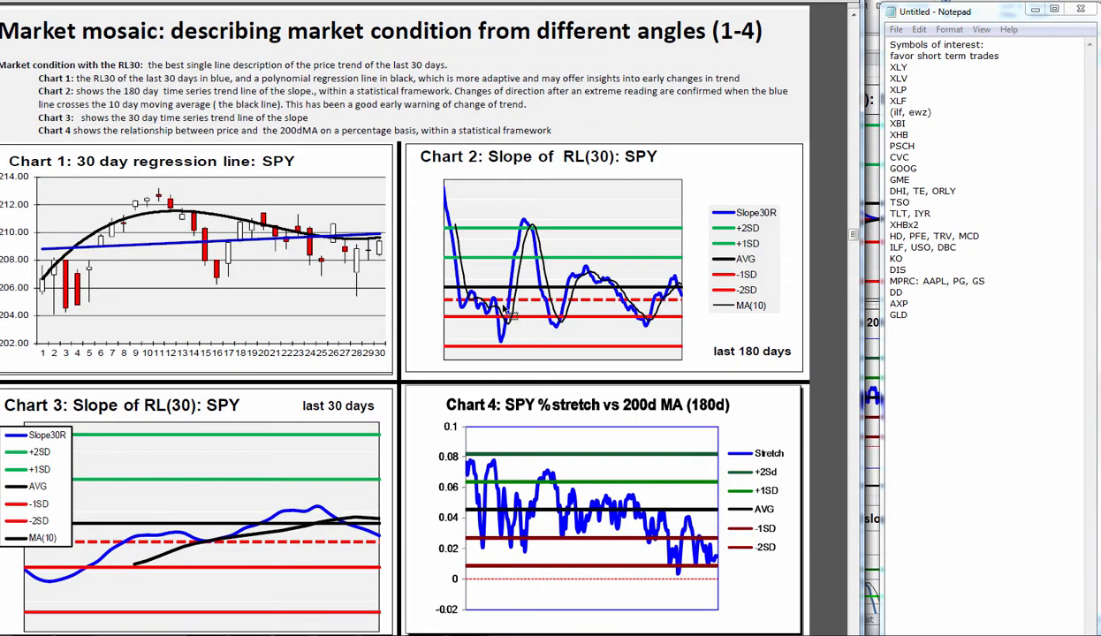
pyautogui.moveTo(431, 265)
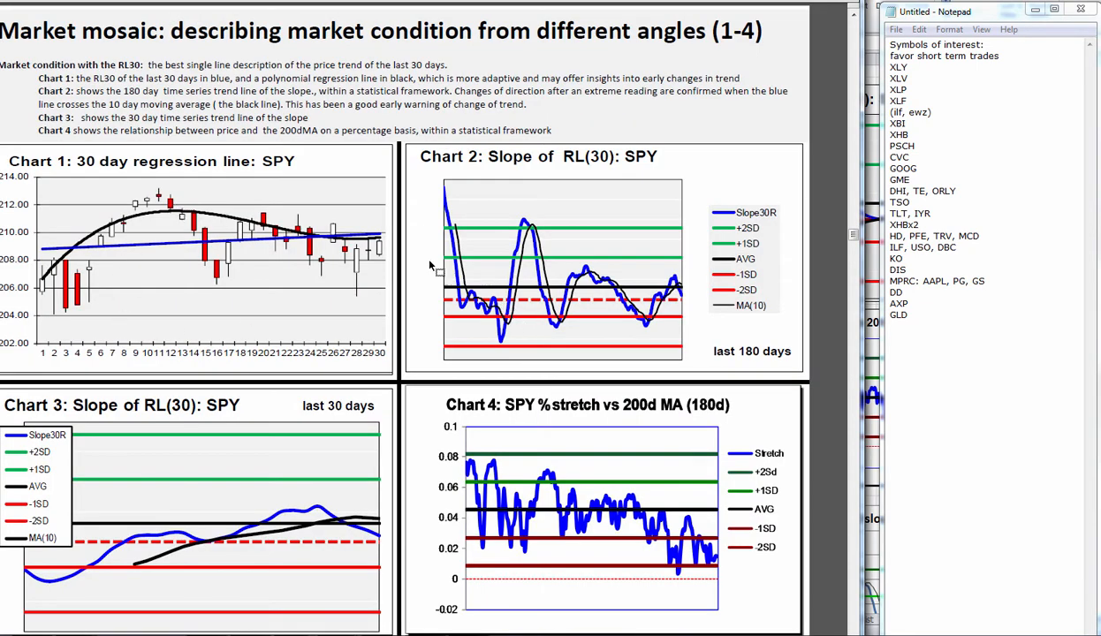
pyautogui.moveTo(563, 314)
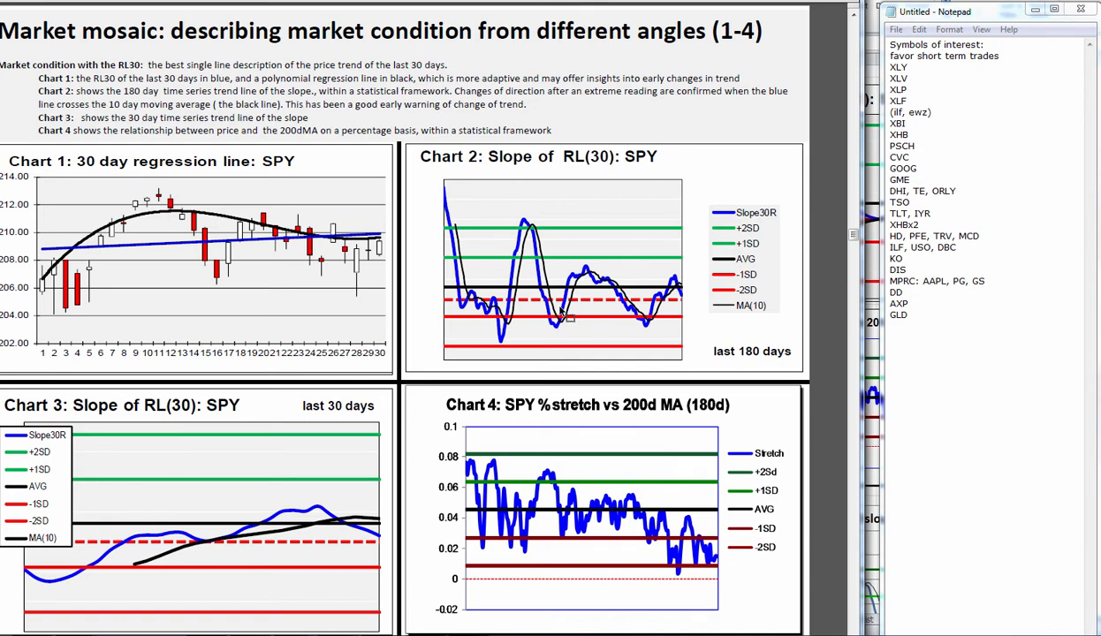
pyautogui.moveTo(223, 275)
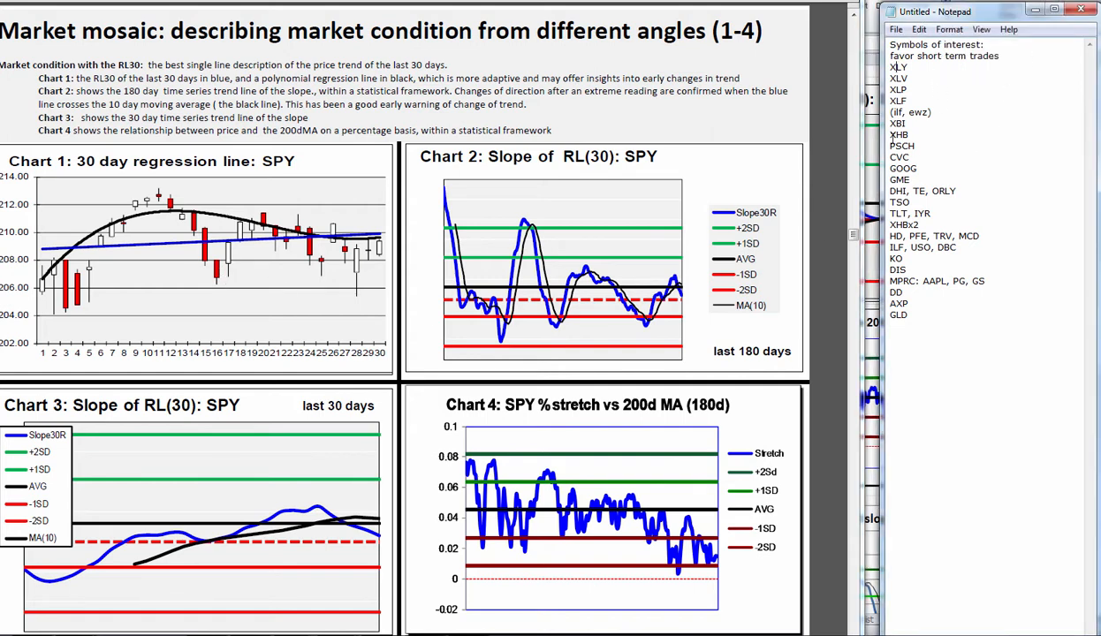
pyautogui.moveTo(894, 67); pyautogui.dragTo(898, 315)
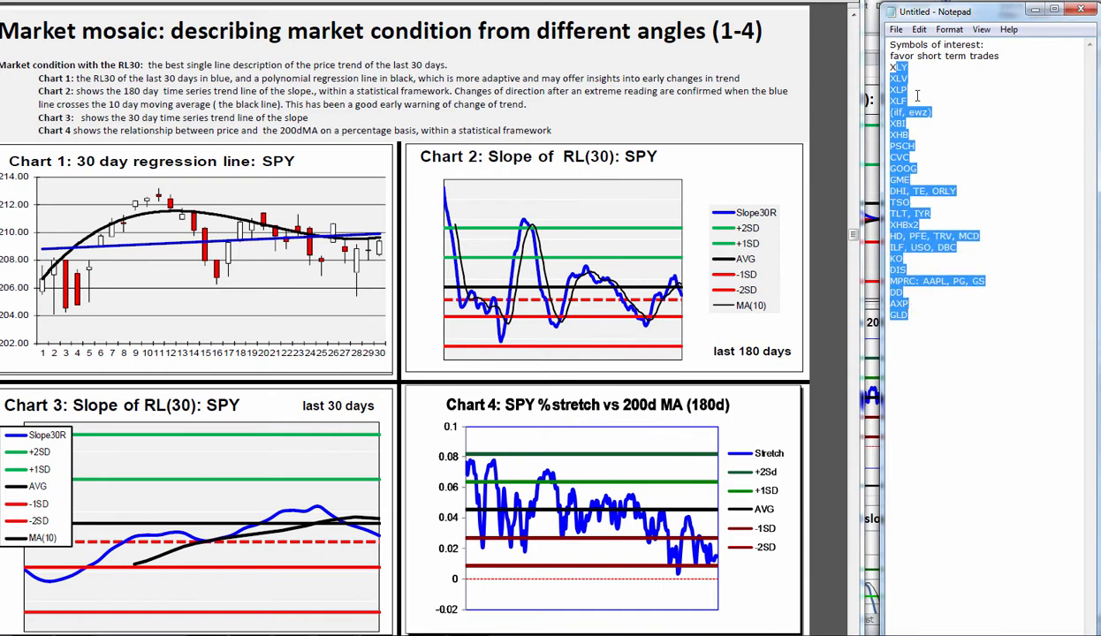
pyautogui.click(915, 95)
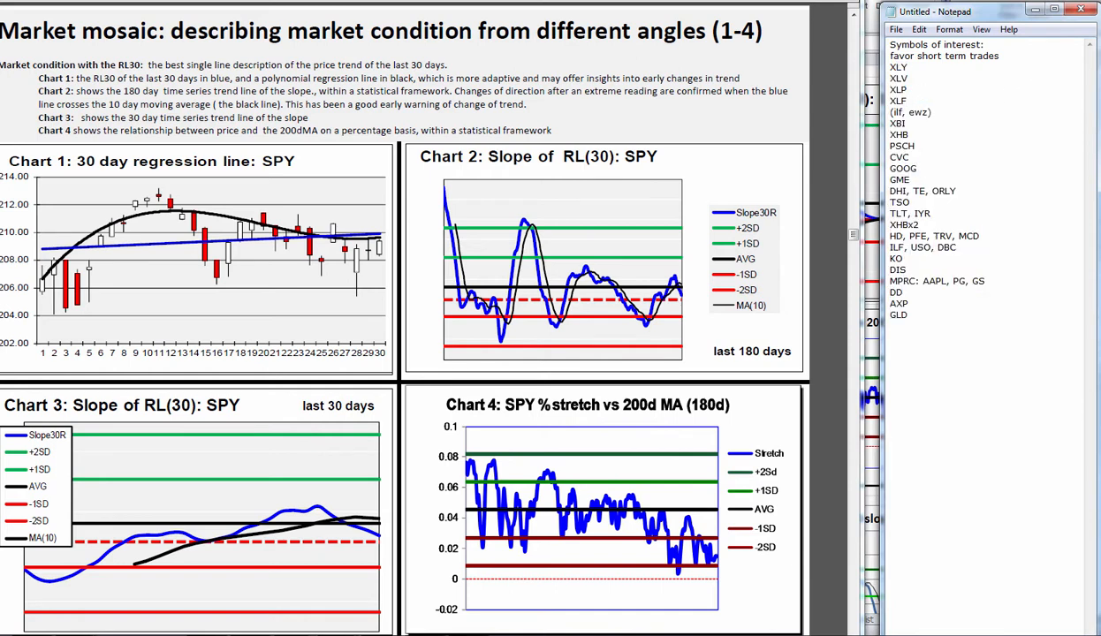
pyautogui.moveTo(1093, 28)
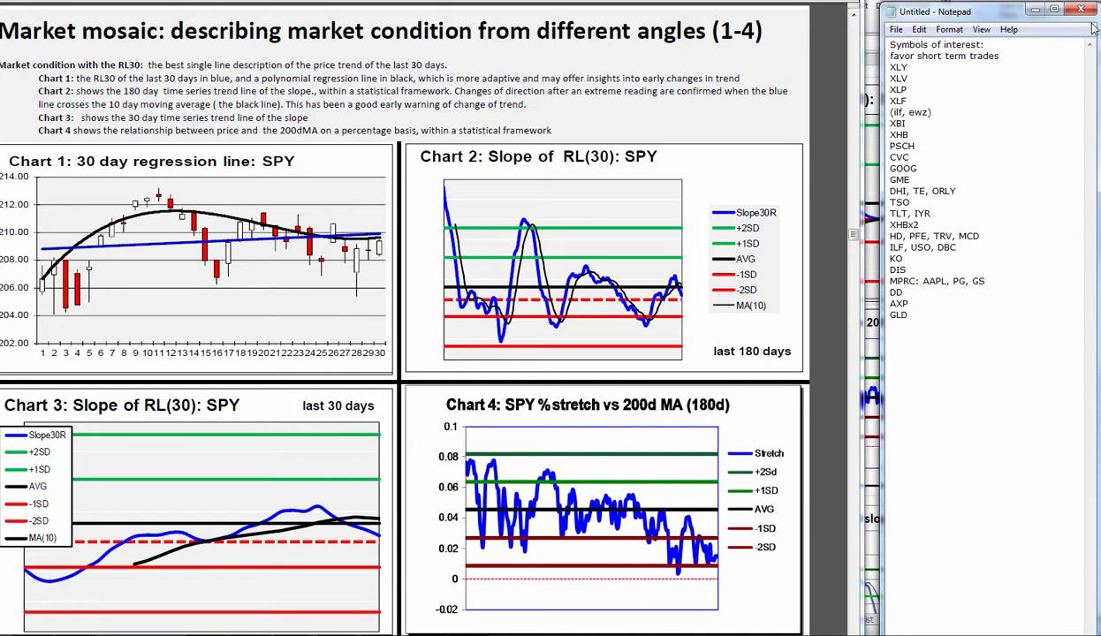
pyautogui.moveTo(983, 5)
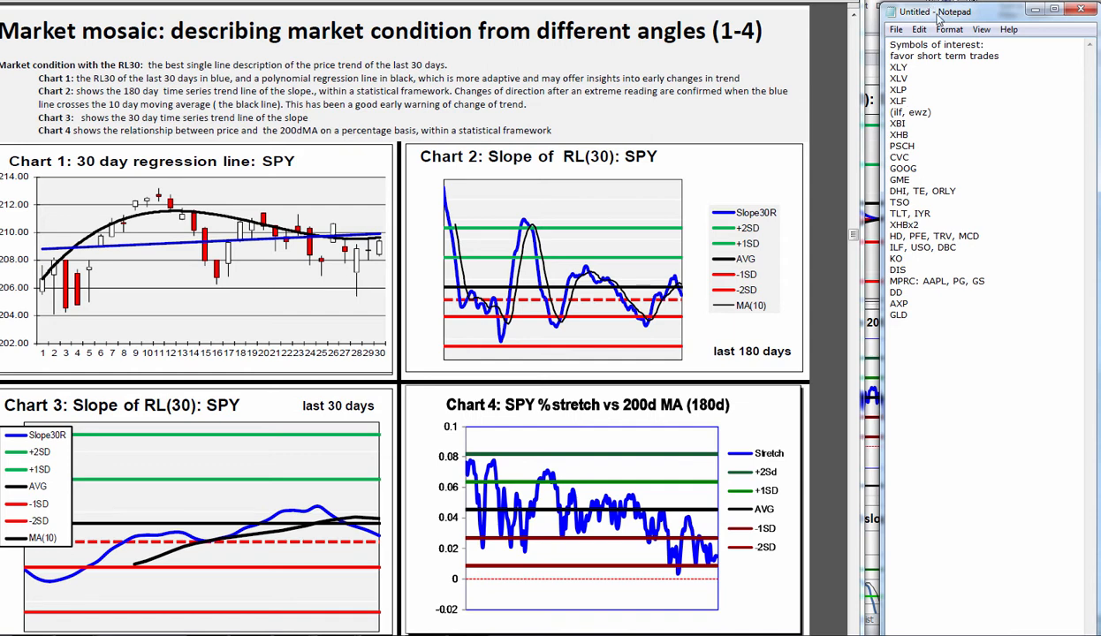
pyautogui.moveTo(986, 21)
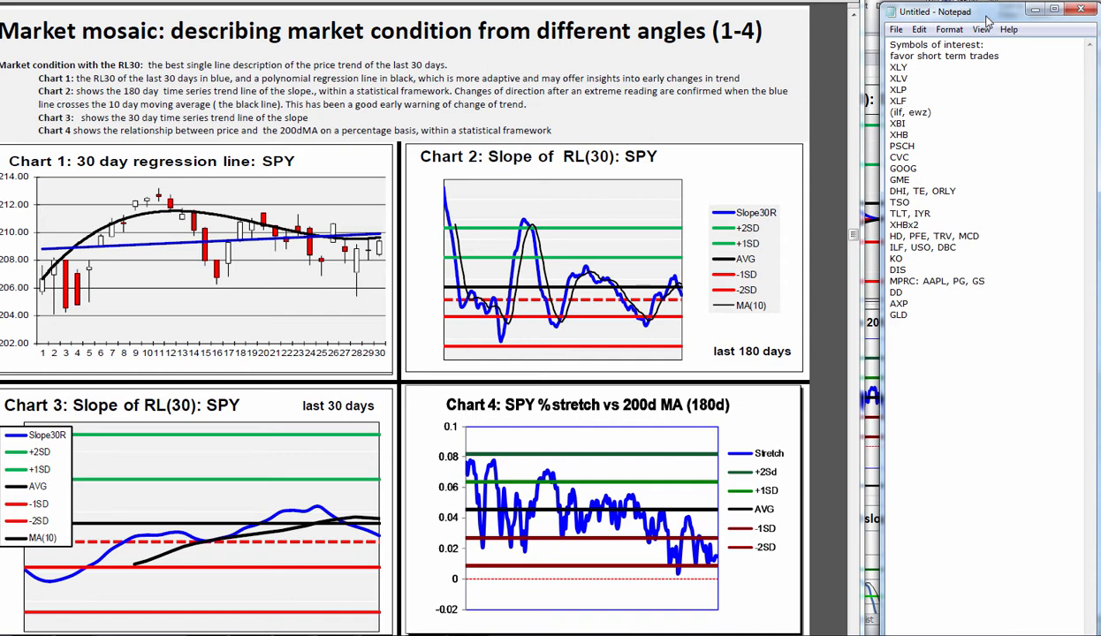